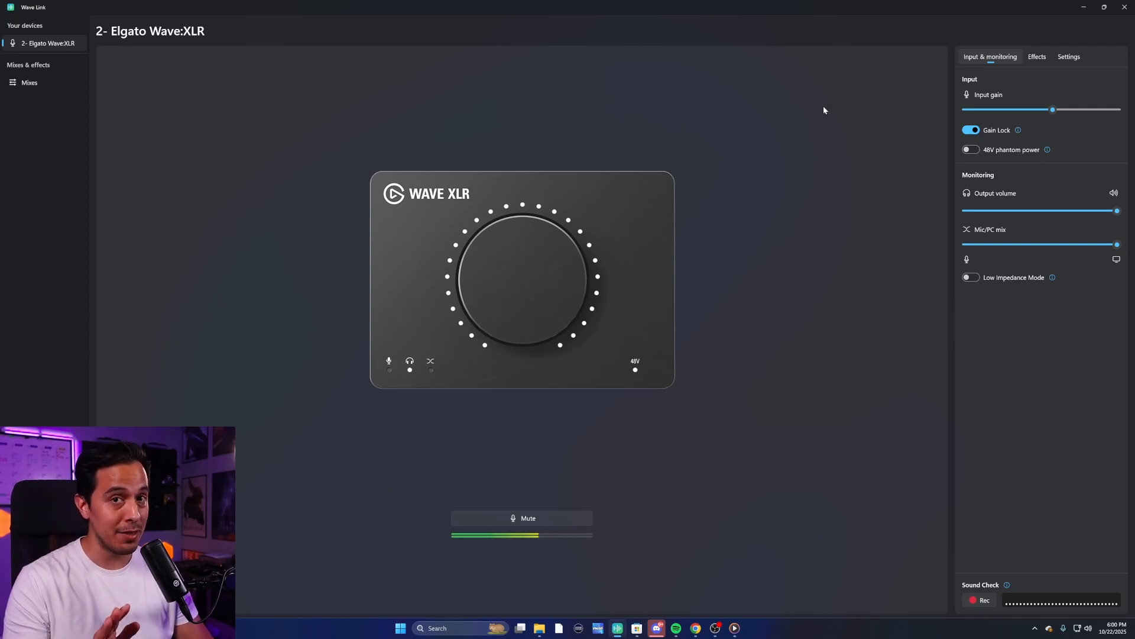
# - Switch from the Wave:XLR device page to the Mixes overview
pyautogui.click(29, 83)
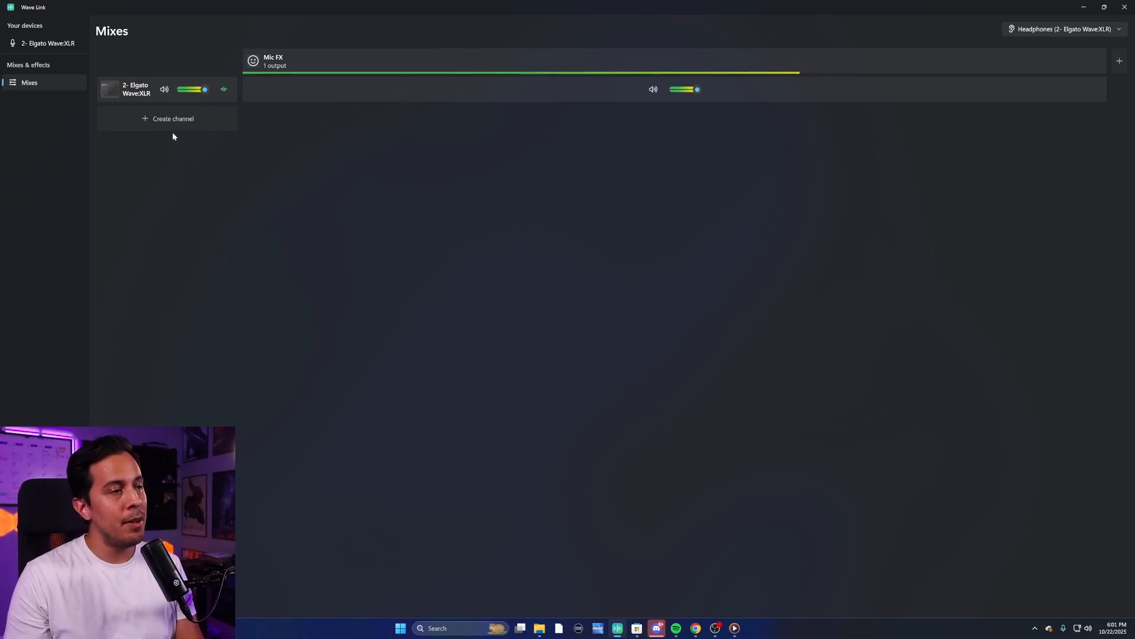
# - Create channels for the Elgato 4K X capture card and Discord
pyautogui.click(173, 118)
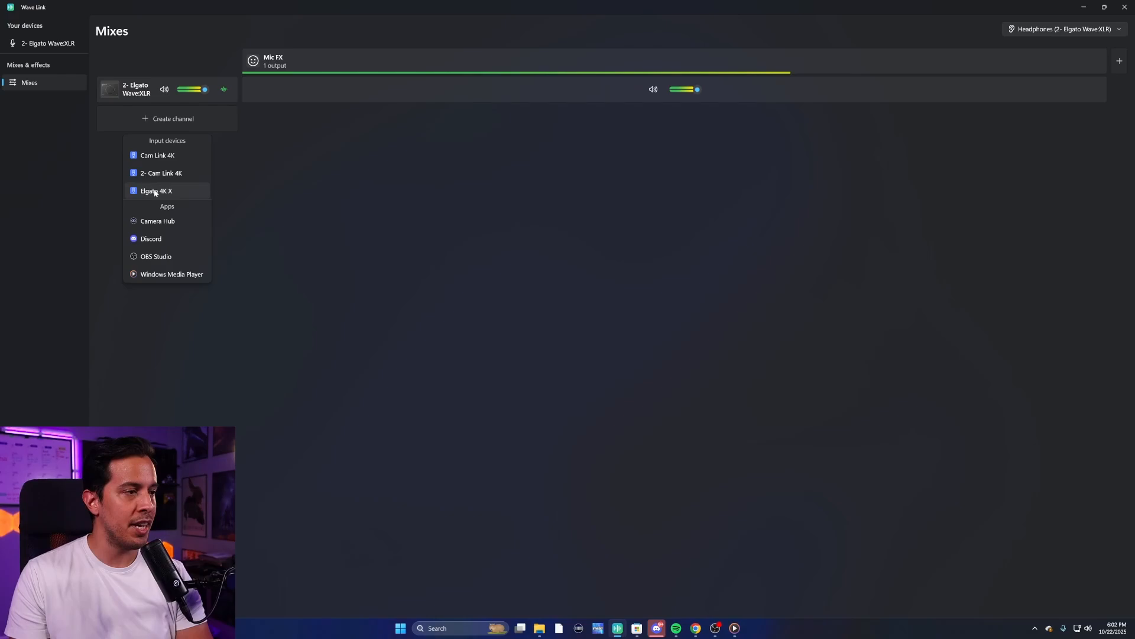
pyautogui.click(156, 191)
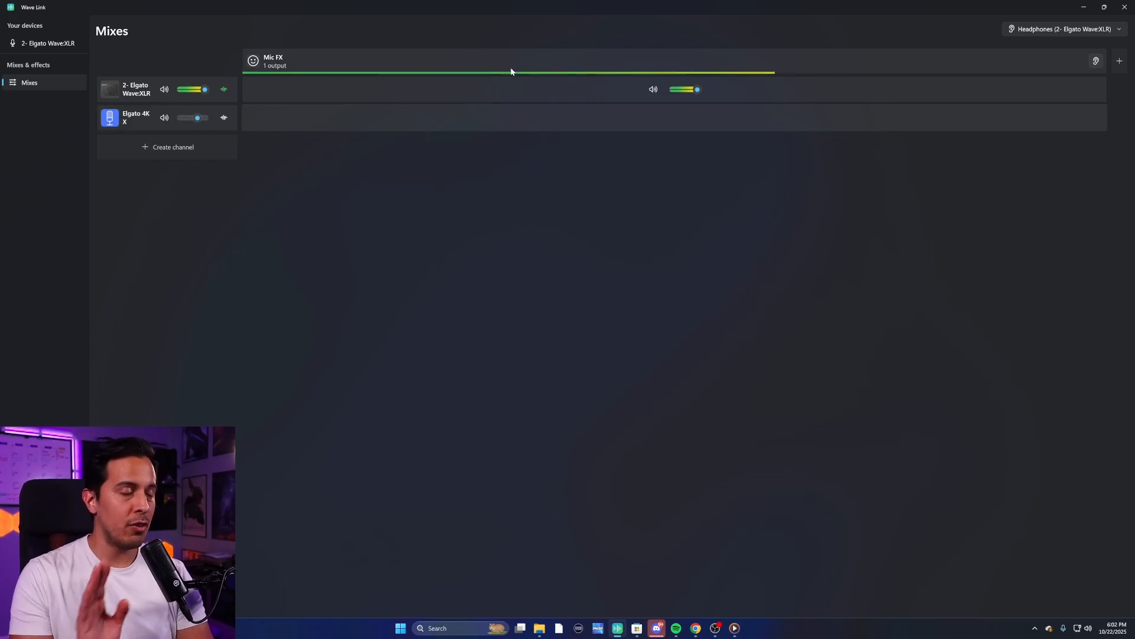
pyautogui.click(173, 146)
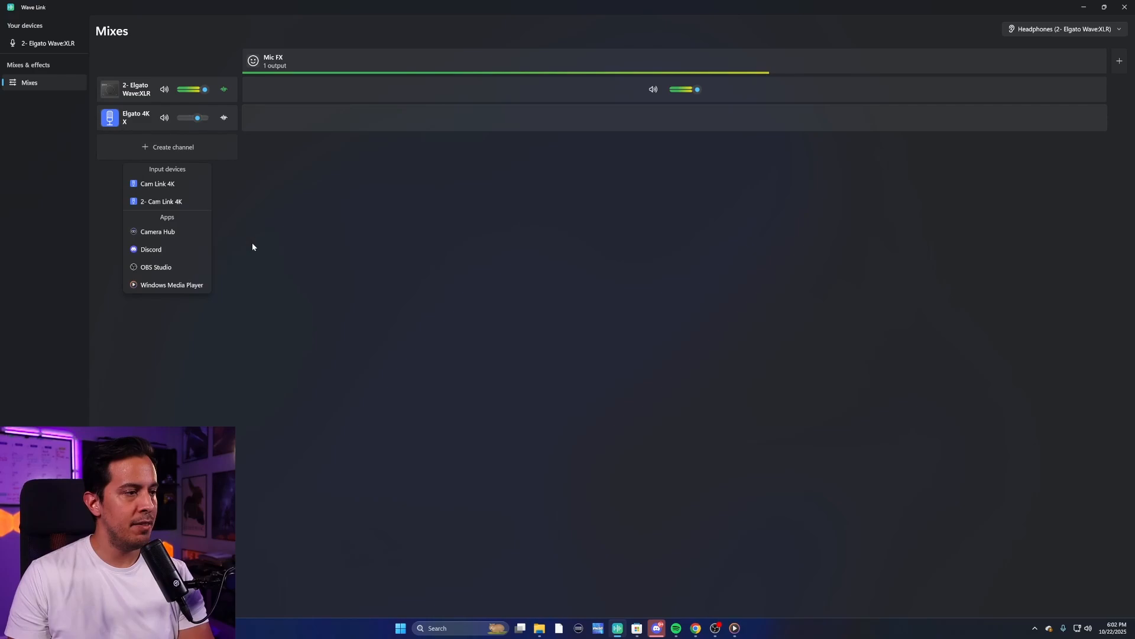
pyautogui.click(151, 250)
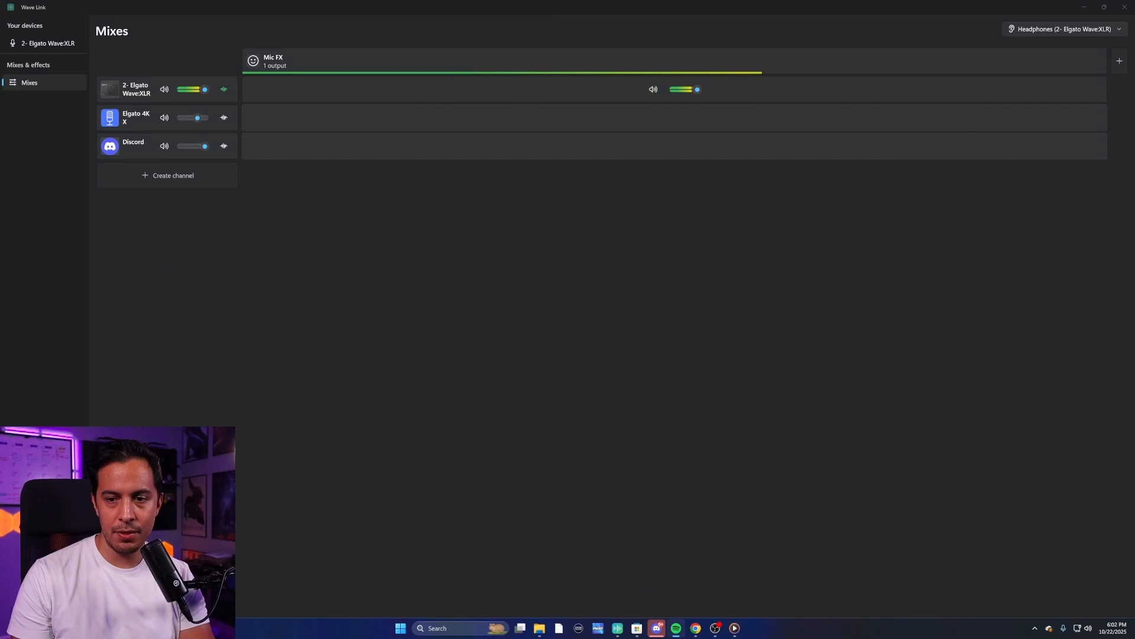
# - Create channels for Spotify and Google Chrome
pyautogui.click(172, 175)
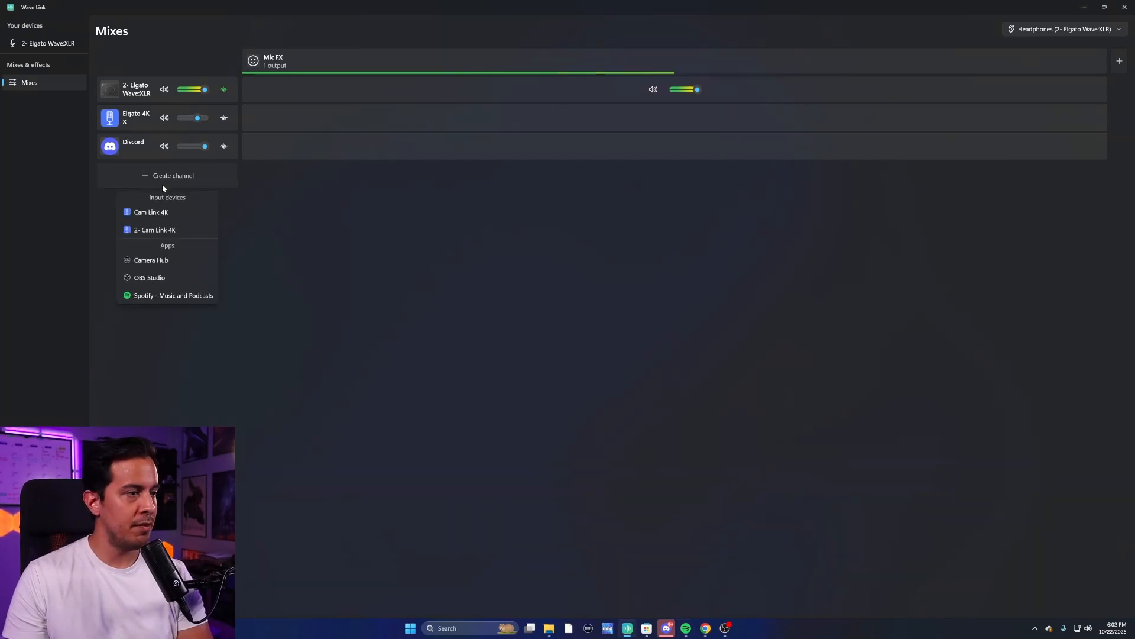
pyautogui.click(173, 296)
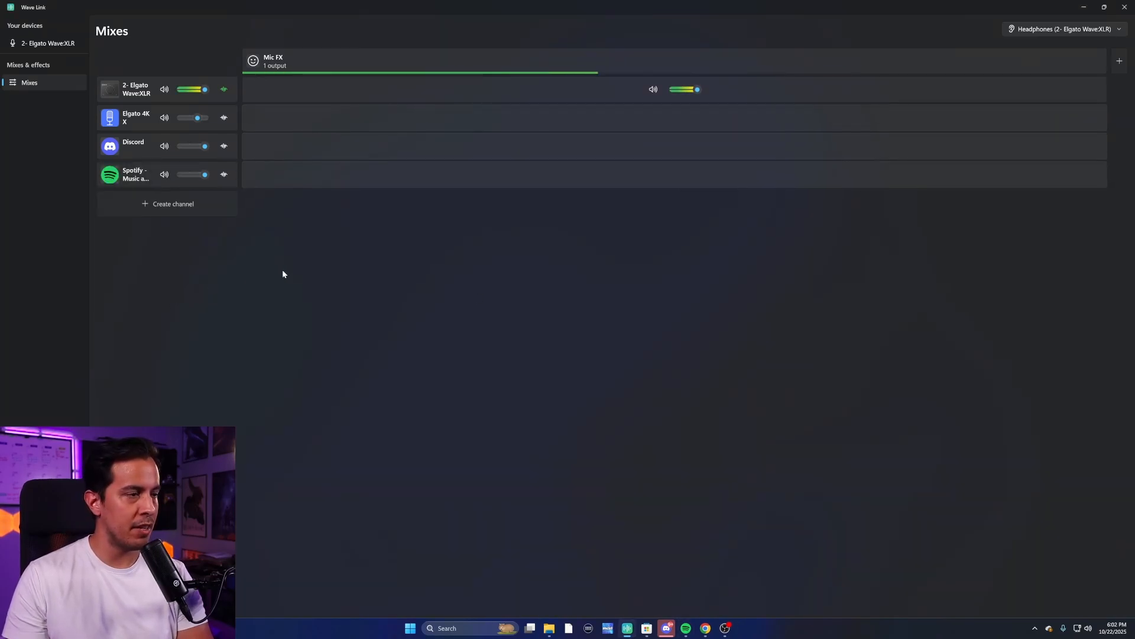
pyautogui.click(173, 203)
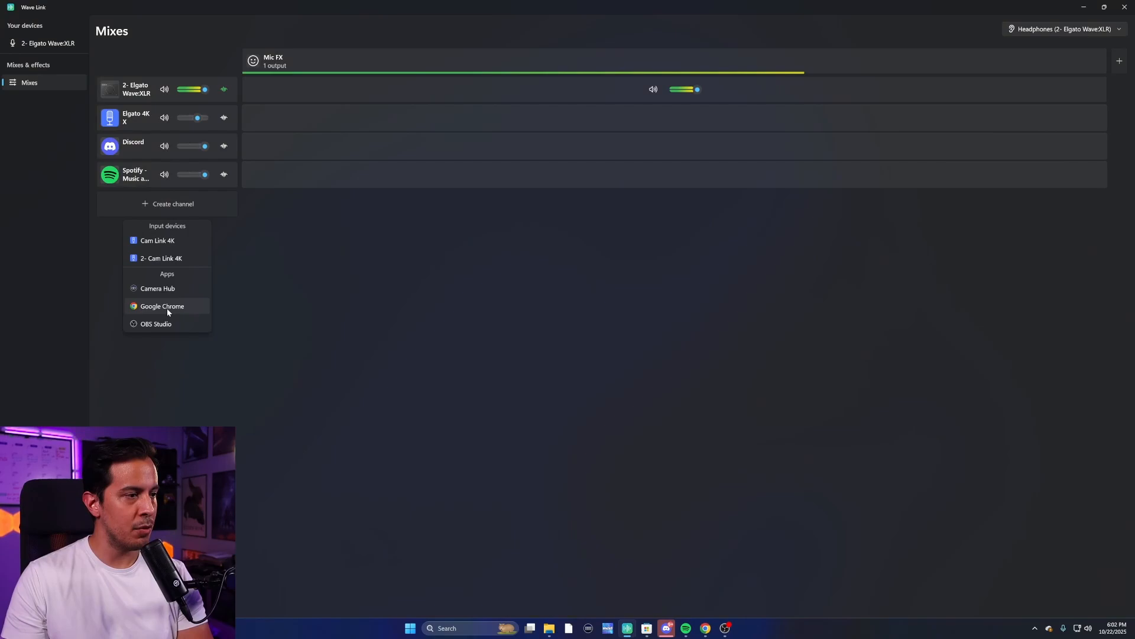
pyautogui.click(162, 306)
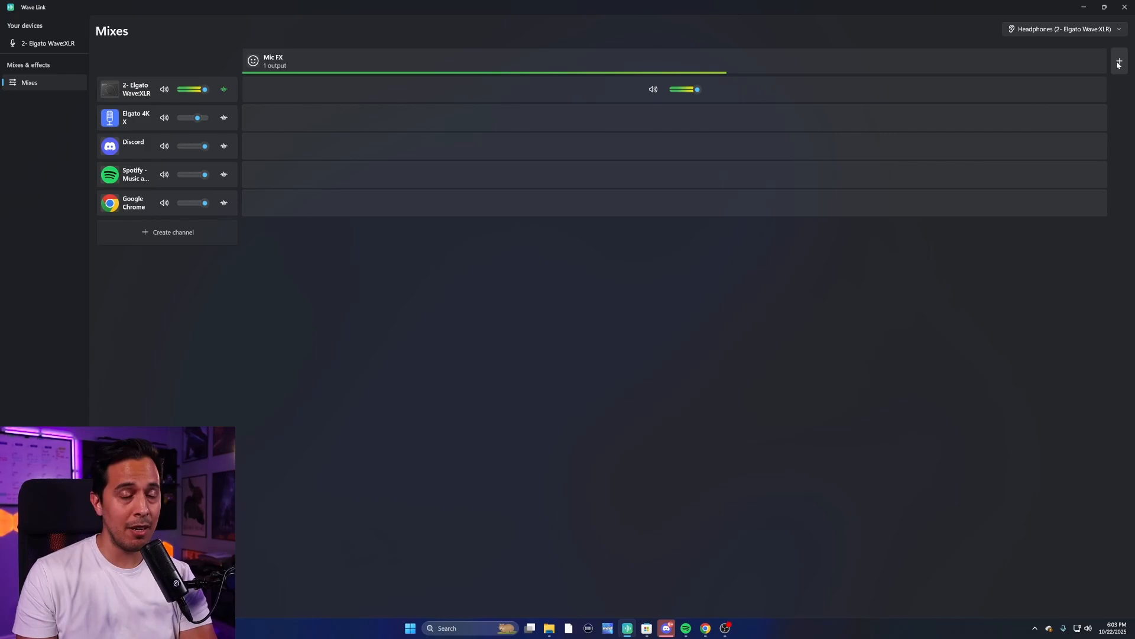
# - Add a new mix and rename it Personal
pyautogui.click(1119, 61)
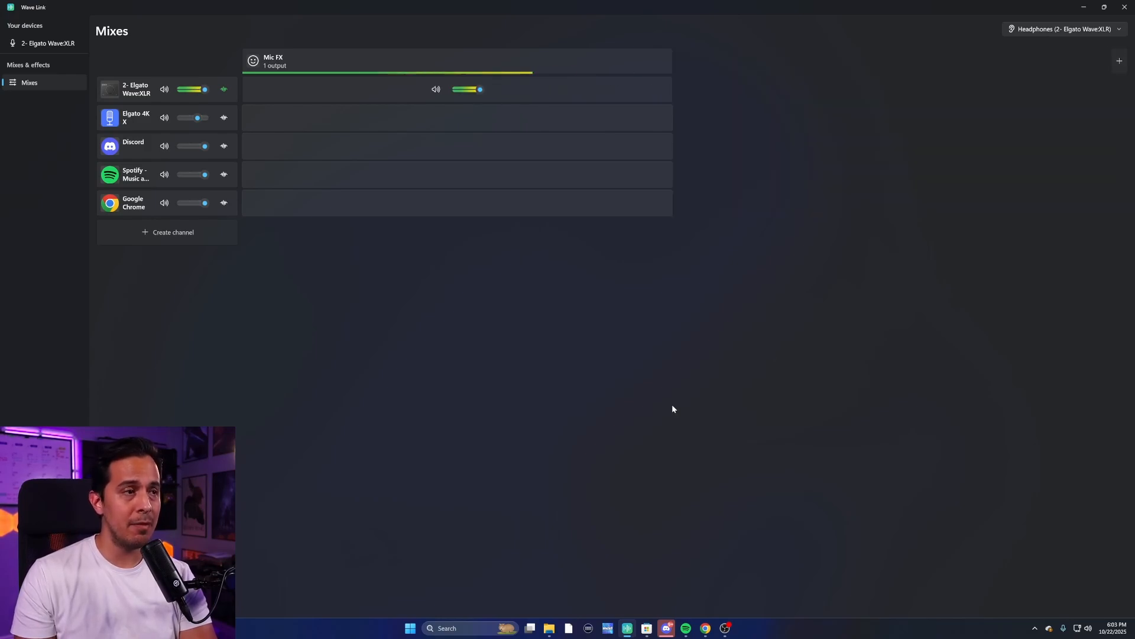
pyautogui.click(1118, 60)
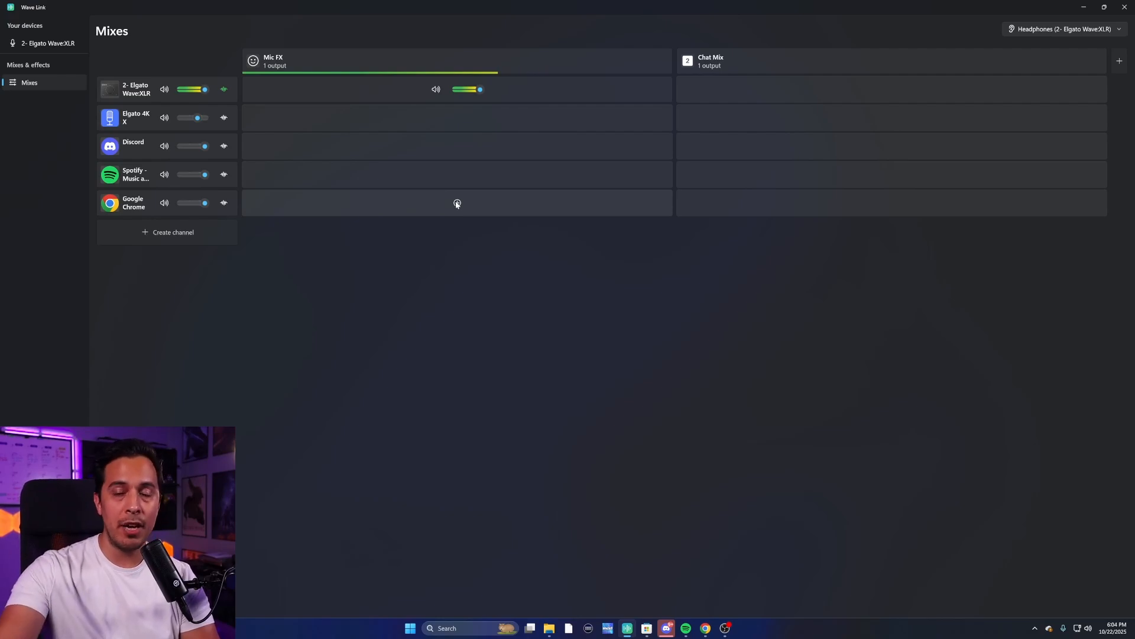
pyautogui.moveTo(457, 191)
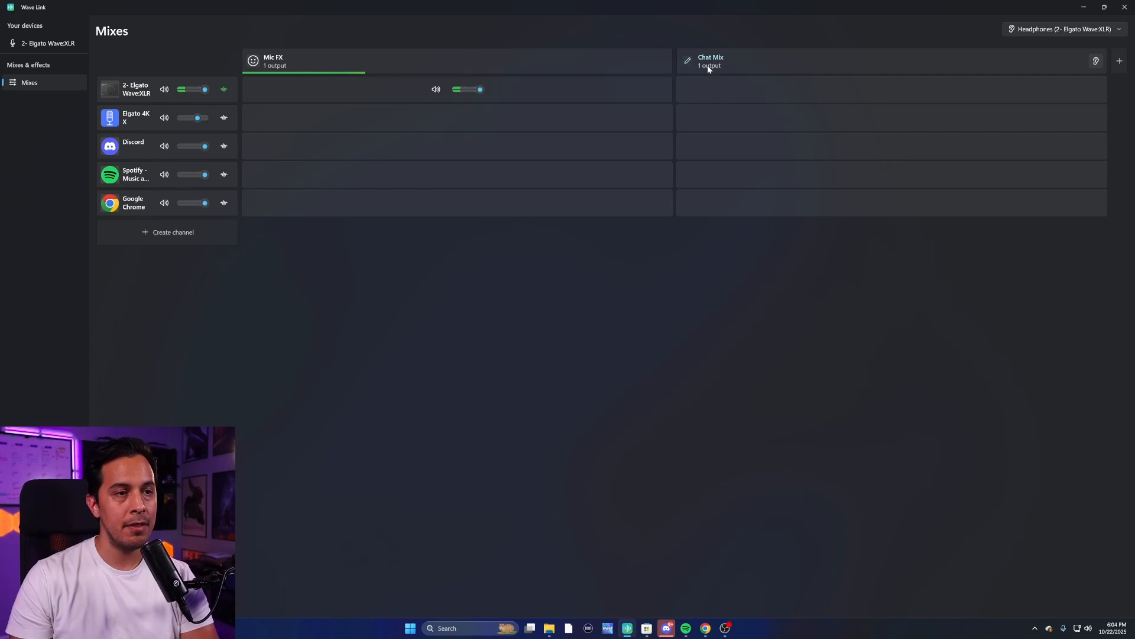
pyautogui.click(687, 60)
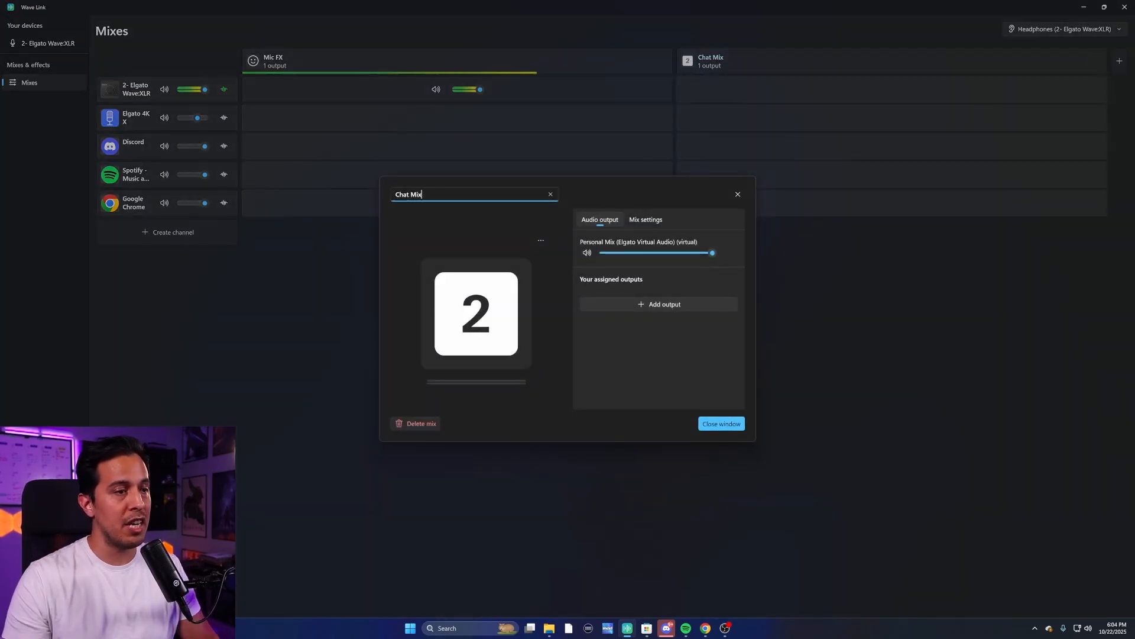
pyautogui.write('Personal')
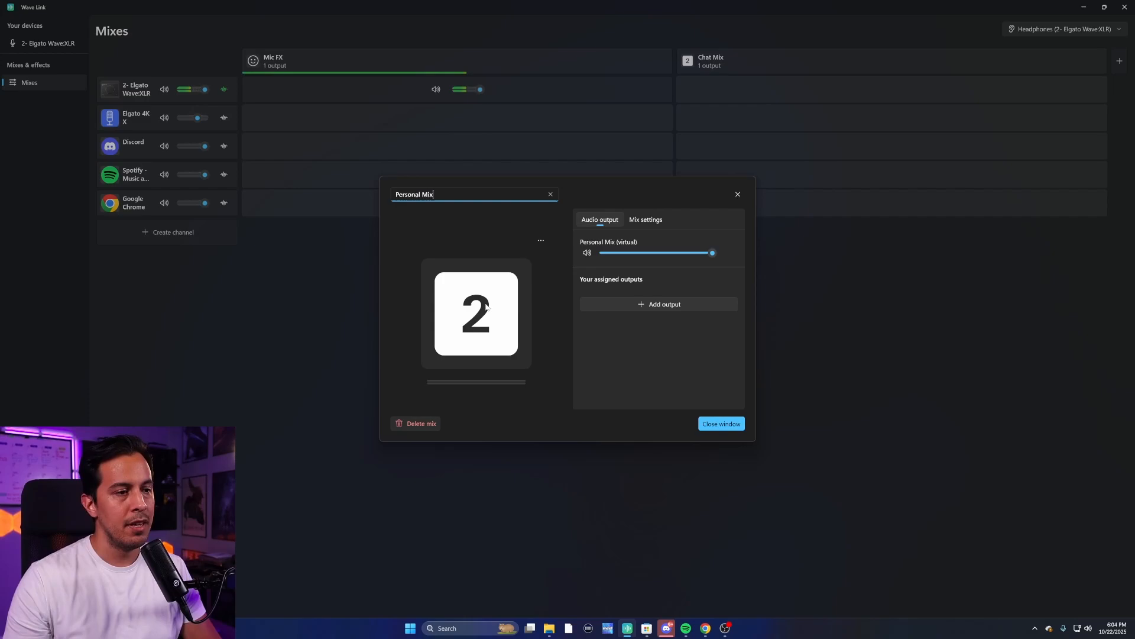
# - Give Personal Mix the person icon and close its settings
pyautogui.click(540, 241)
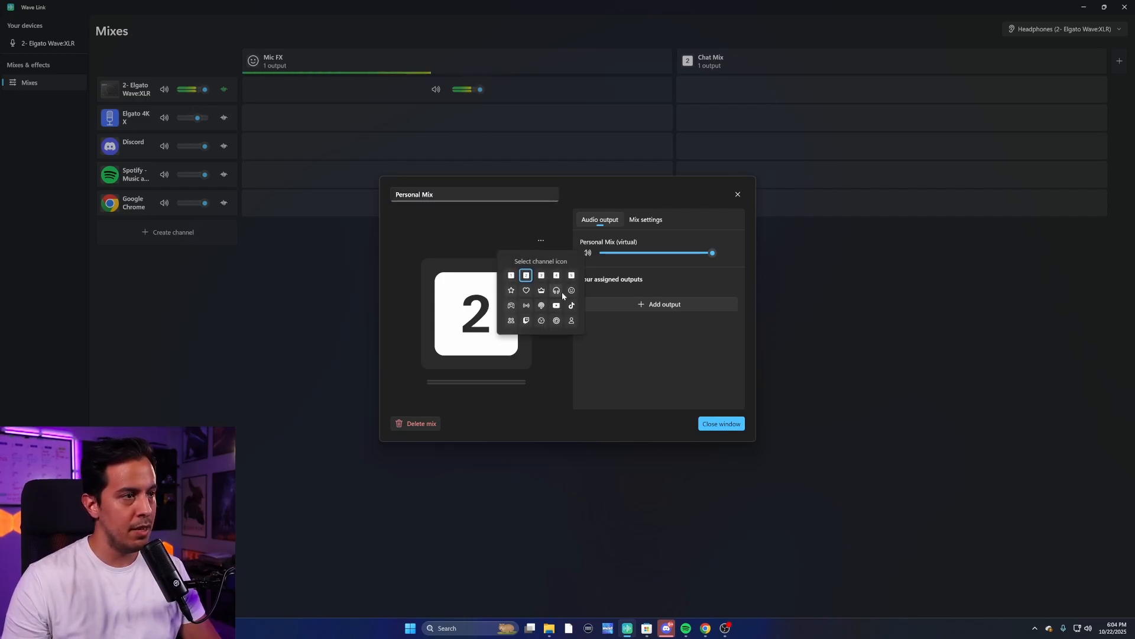
pyautogui.click(572, 321)
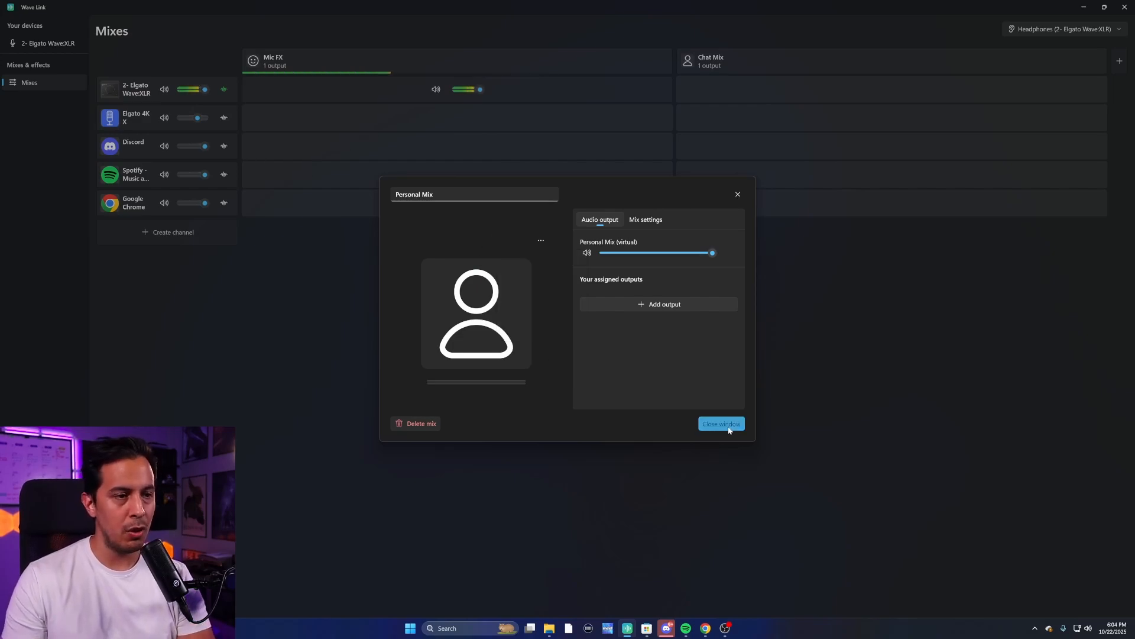
pyautogui.click(720, 423)
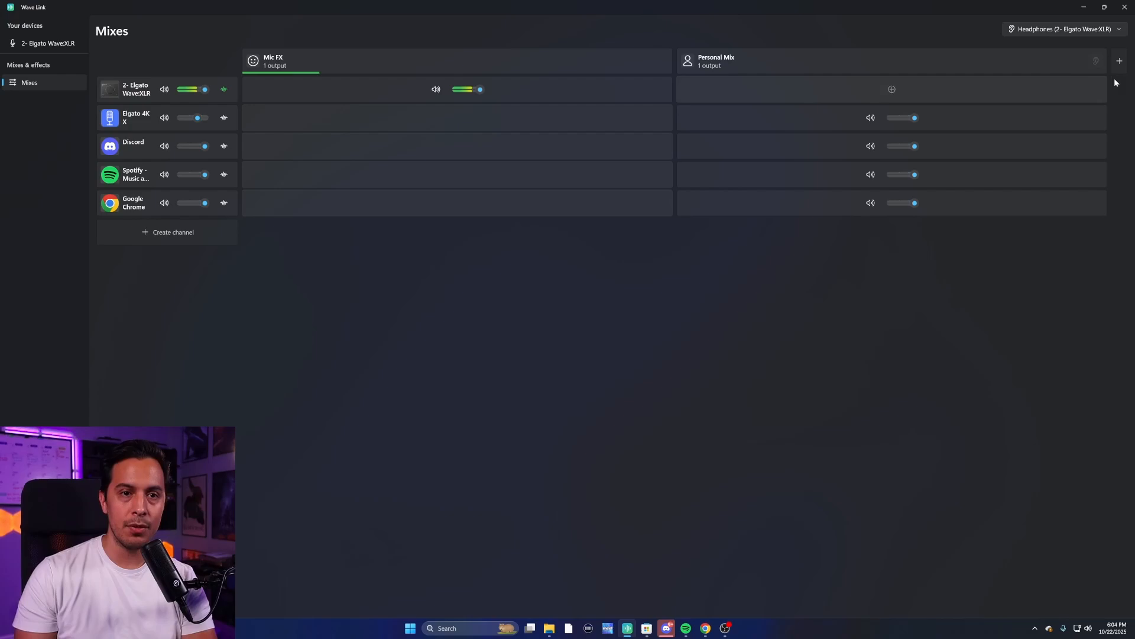
# - Add another mix and open the new Stream Mix's icon picker
pyautogui.click(1119, 61)
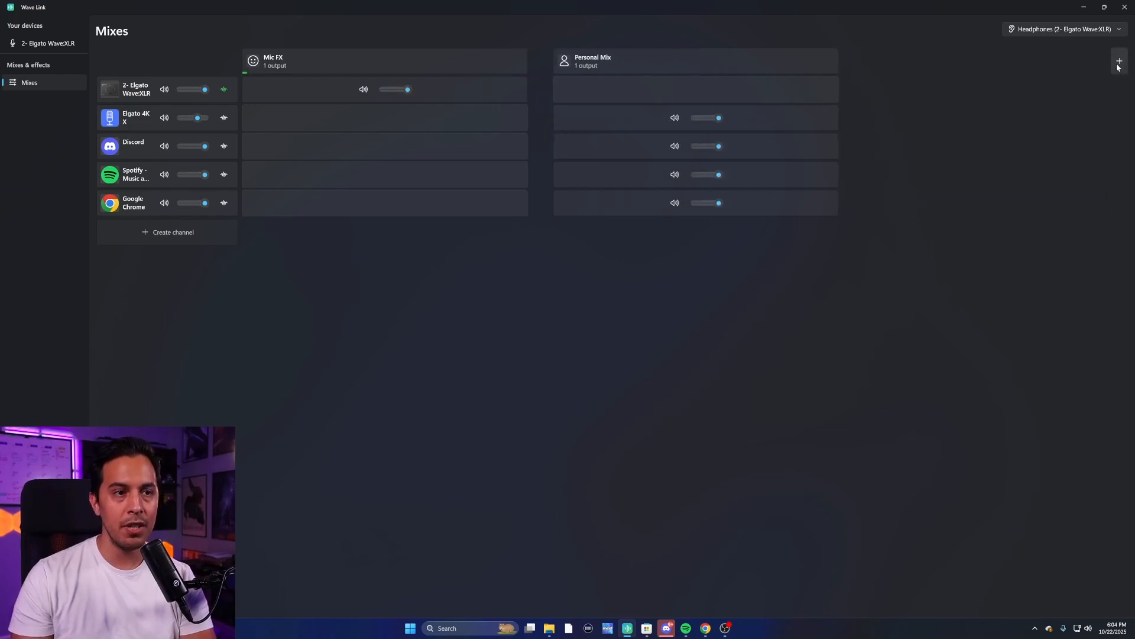
pyautogui.click(1118, 60)
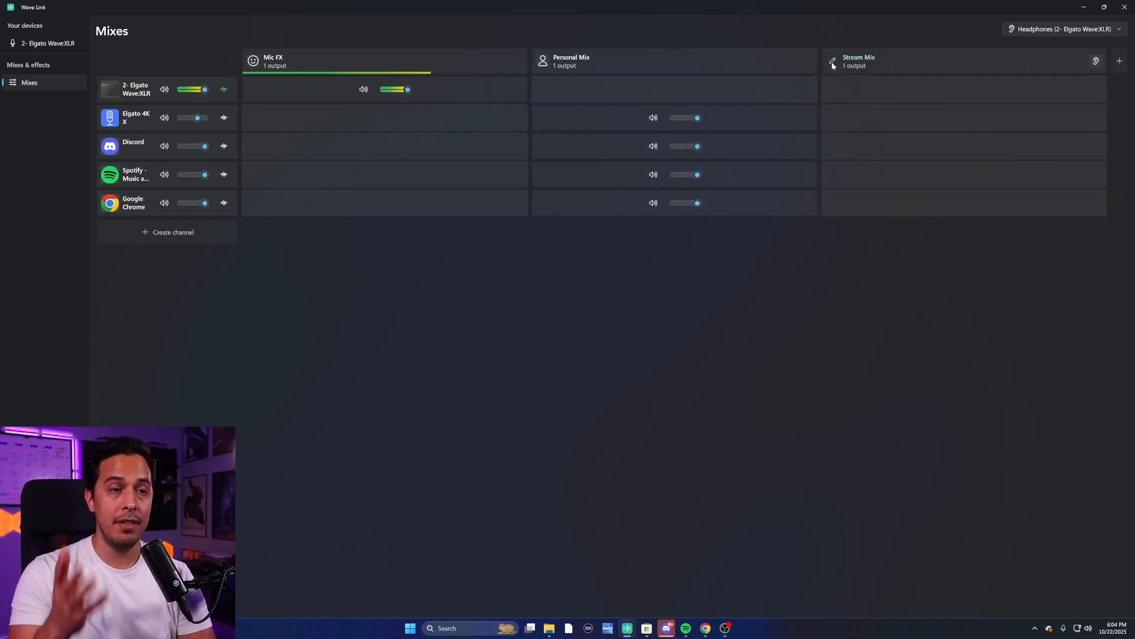
pyautogui.click(832, 60)
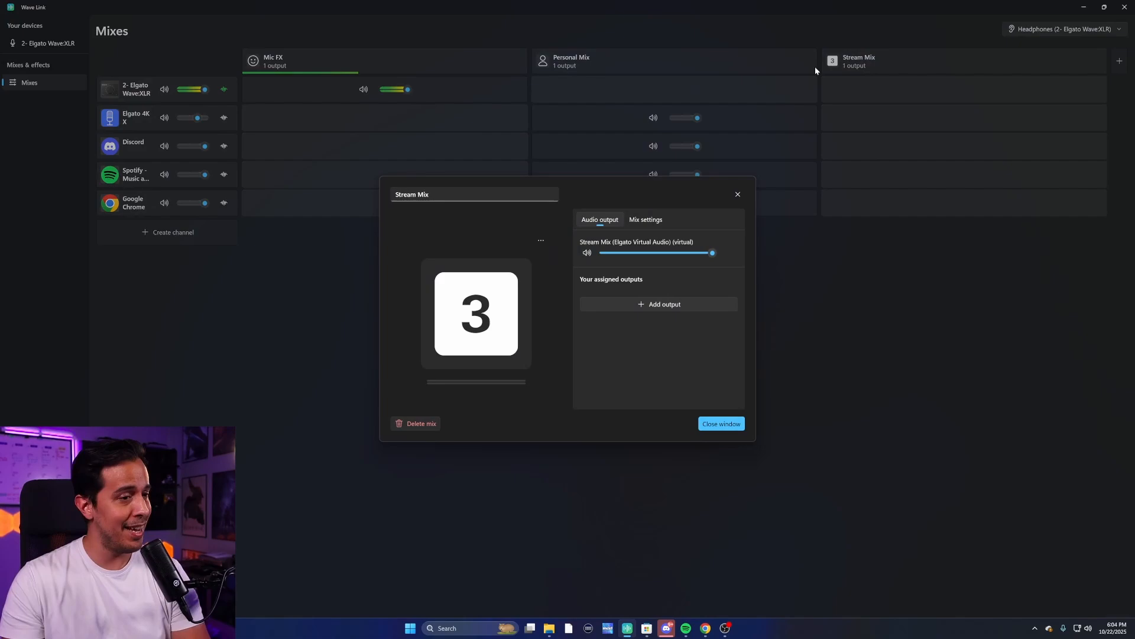
pyautogui.click(540, 240)
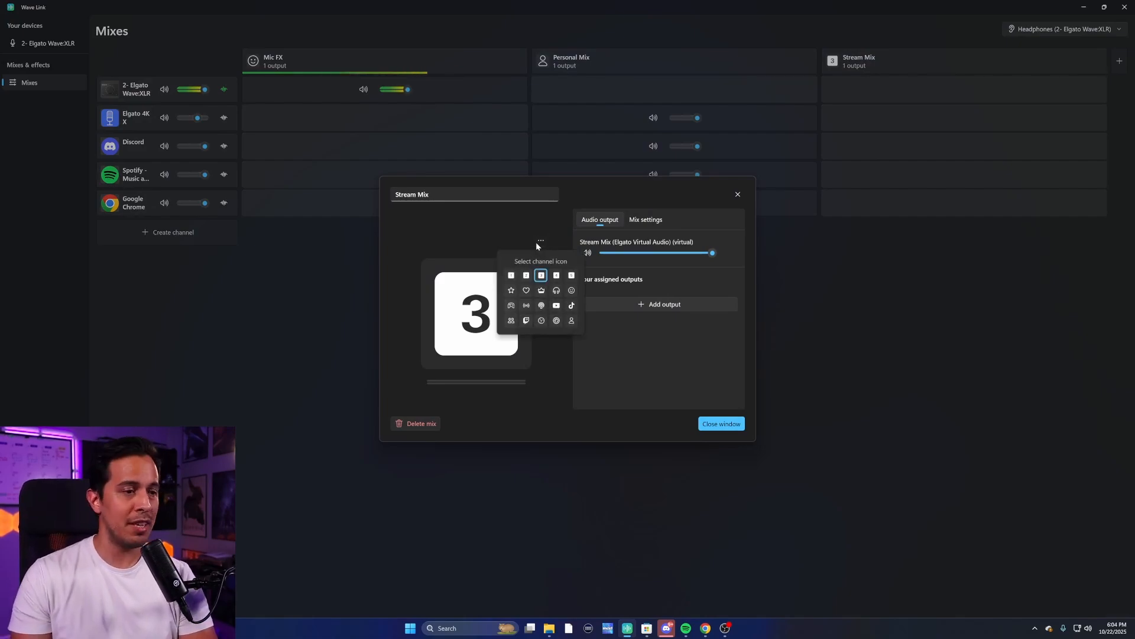
pyautogui.moveTo(534, 240)
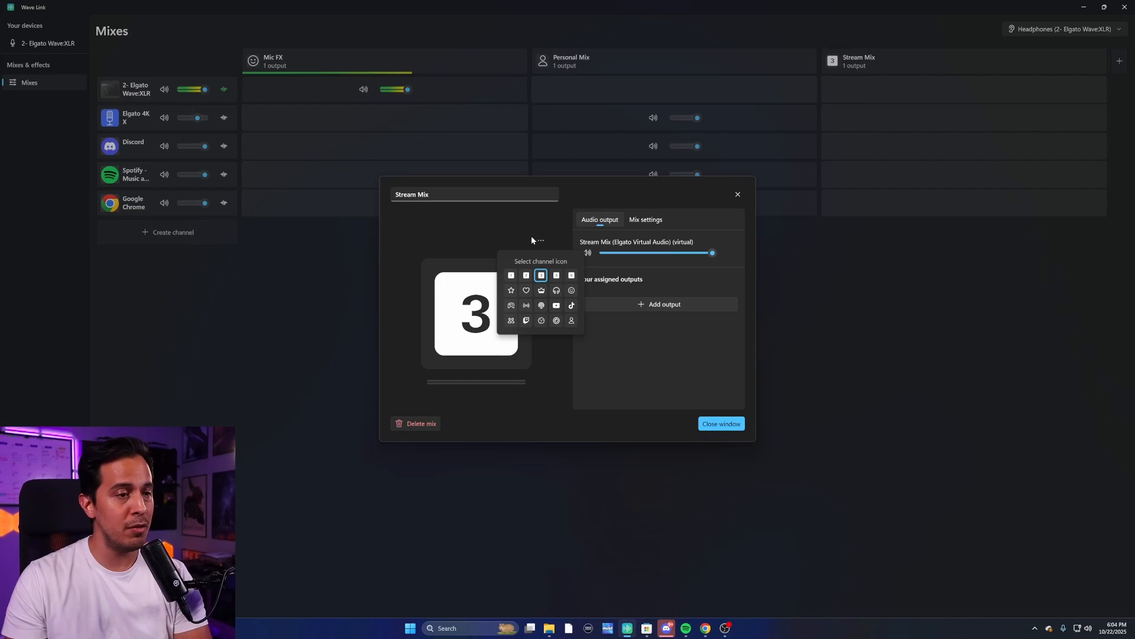
# - Give Stream Mix the broadcast icon and route the capture card into it
pyautogui.click(525, 305)
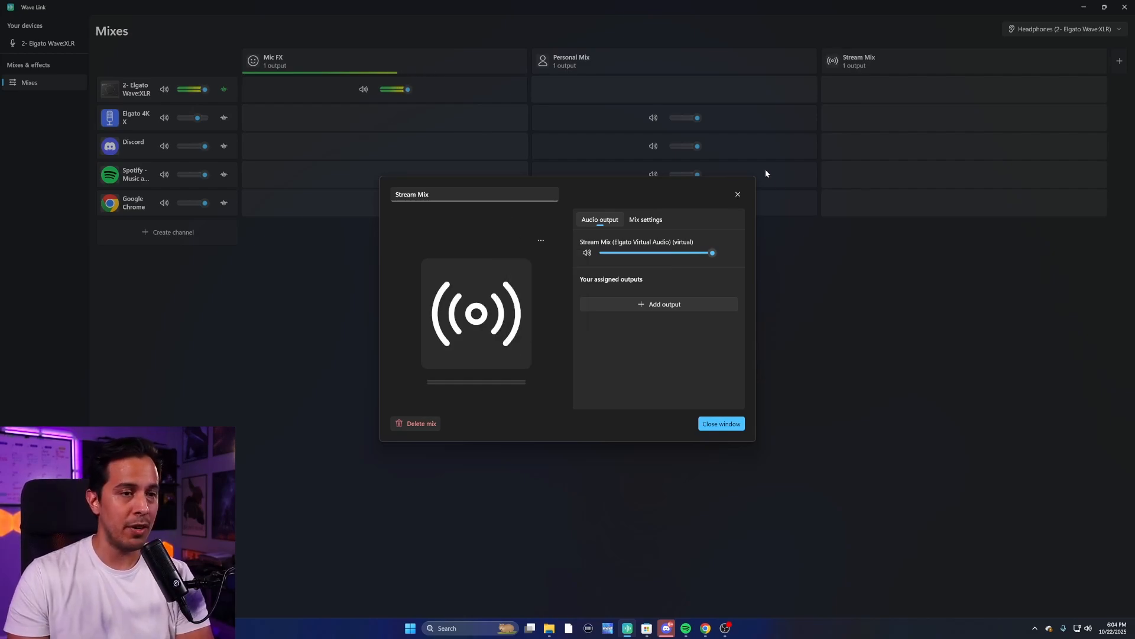
pyautogui.click(720, 423)
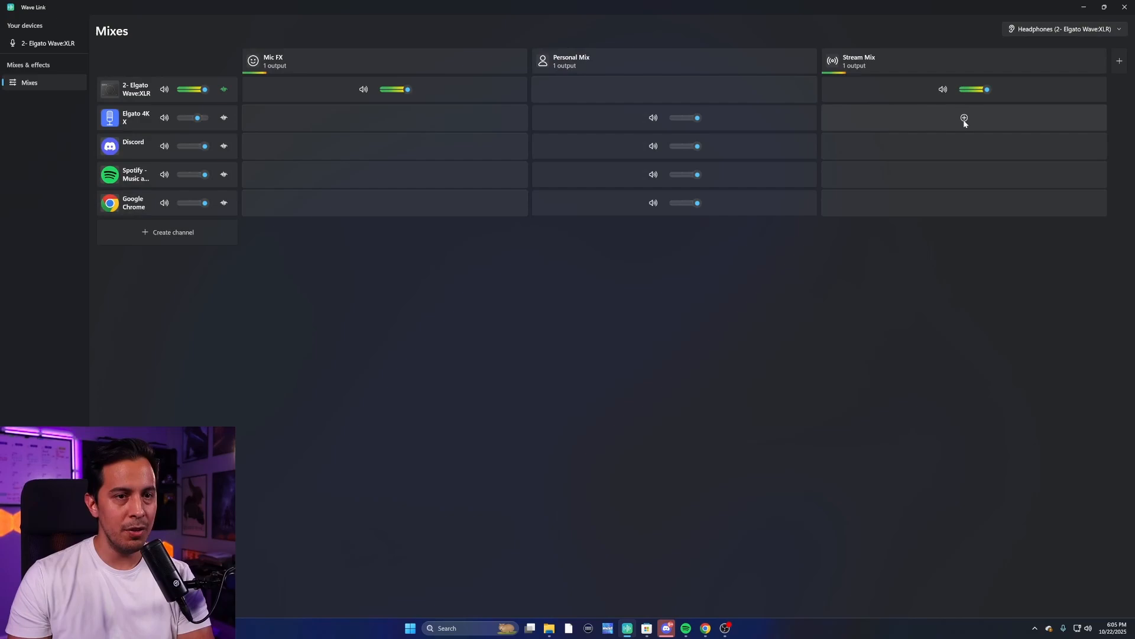
pyautogui.click(964, 117)
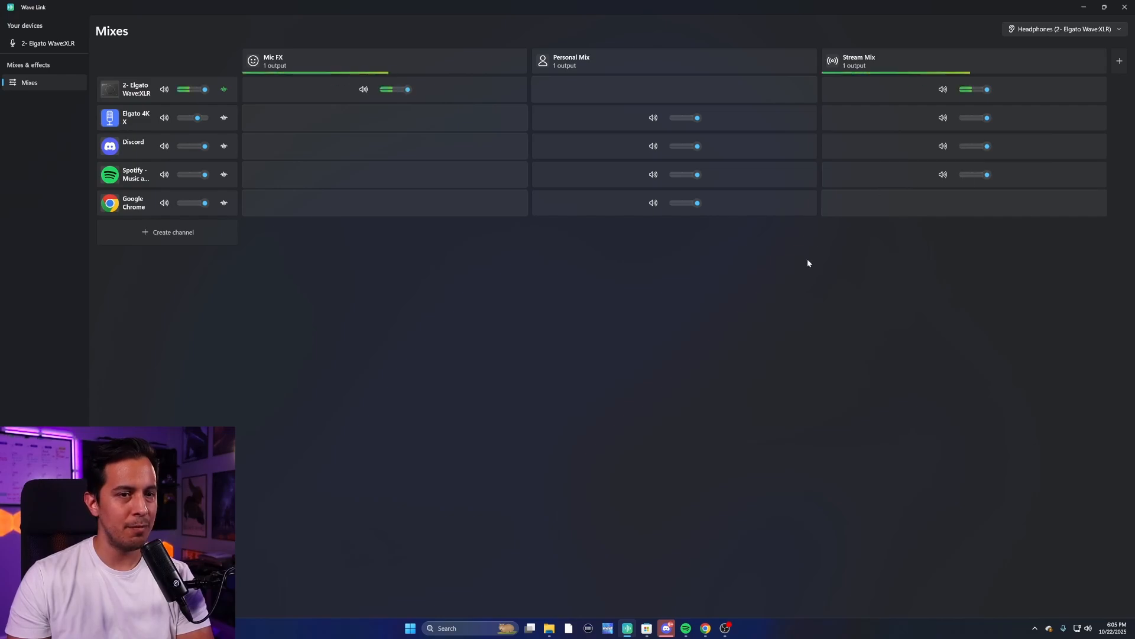
pyautogui.moveTo(779, 251)
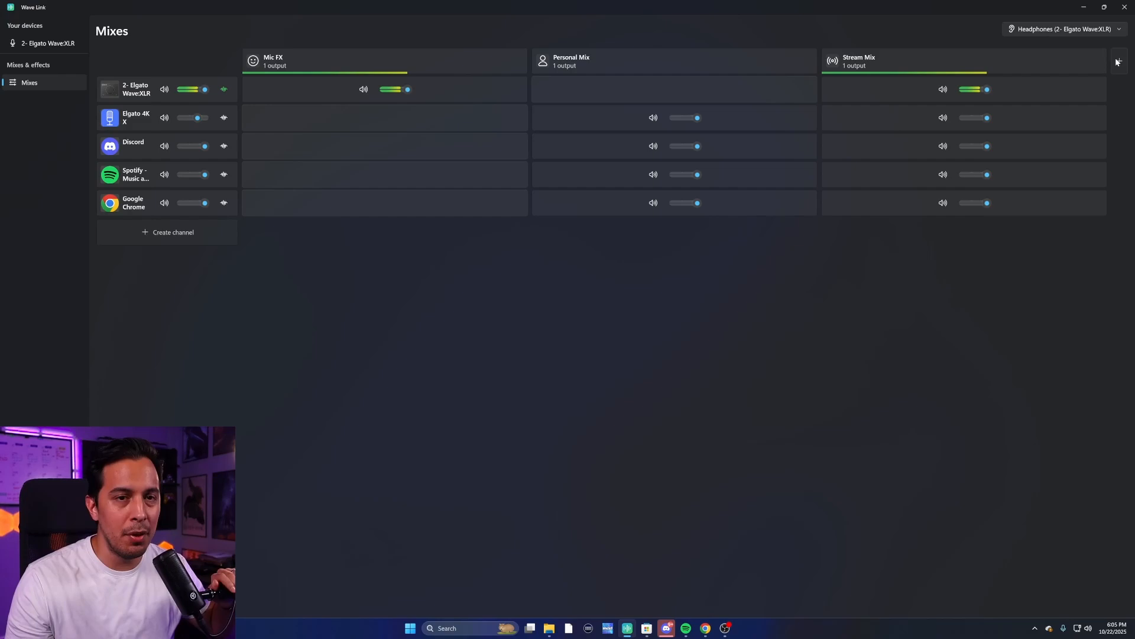
# - Add a fourth mix, name it VOD Mix and go to pick its icon
pyautogui.click(1118, 61)
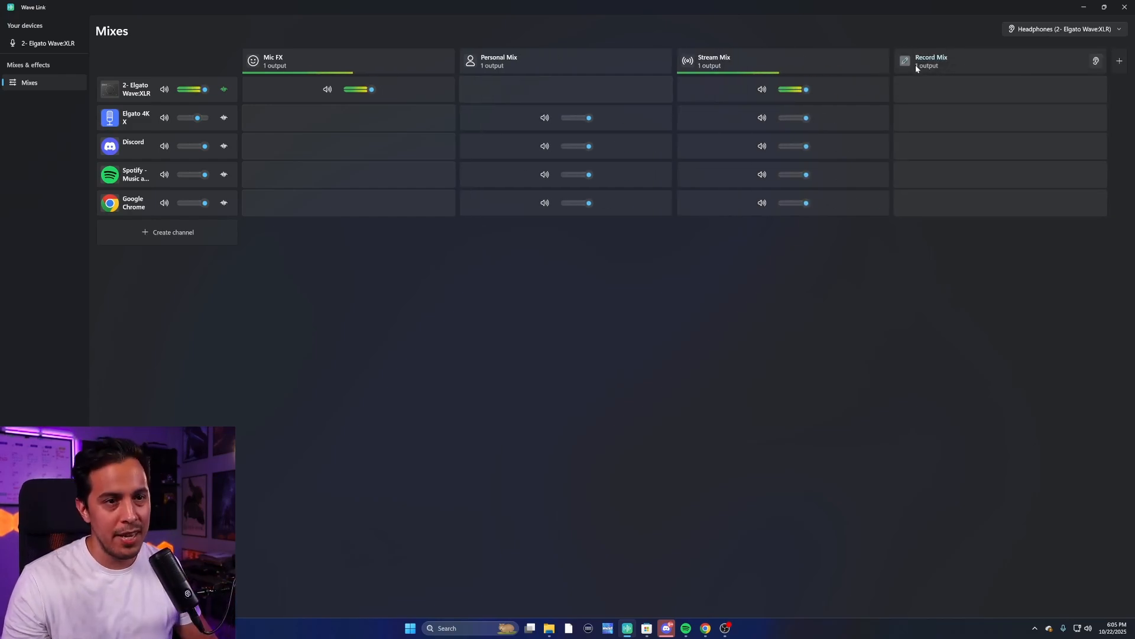
pyautogui.click(905, 60)
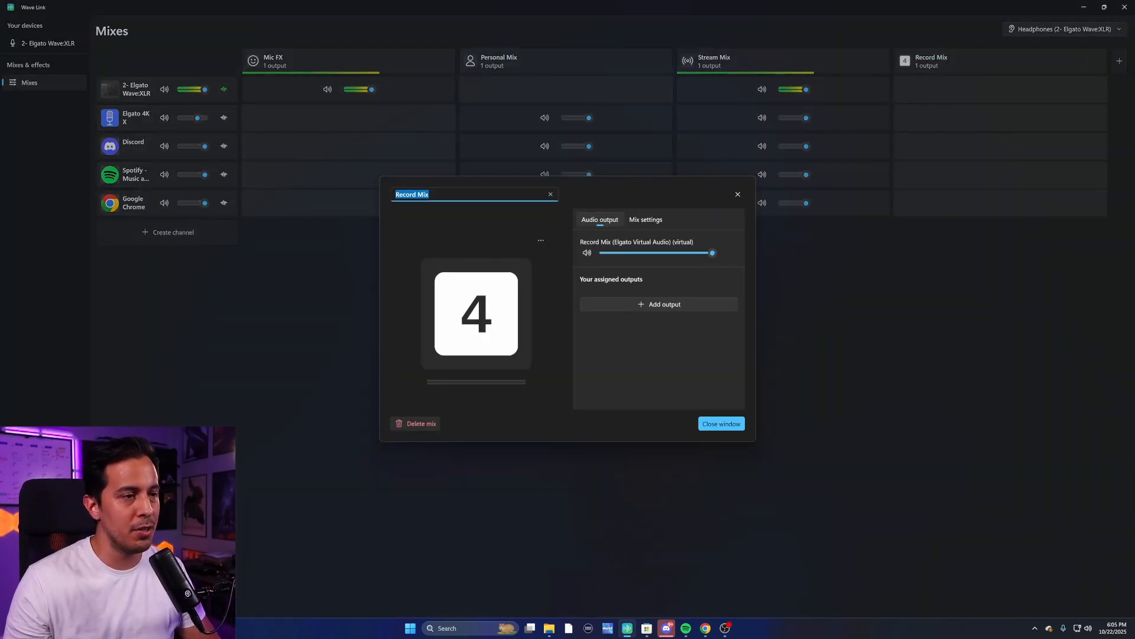
pyautogui.write('VOD Mix')
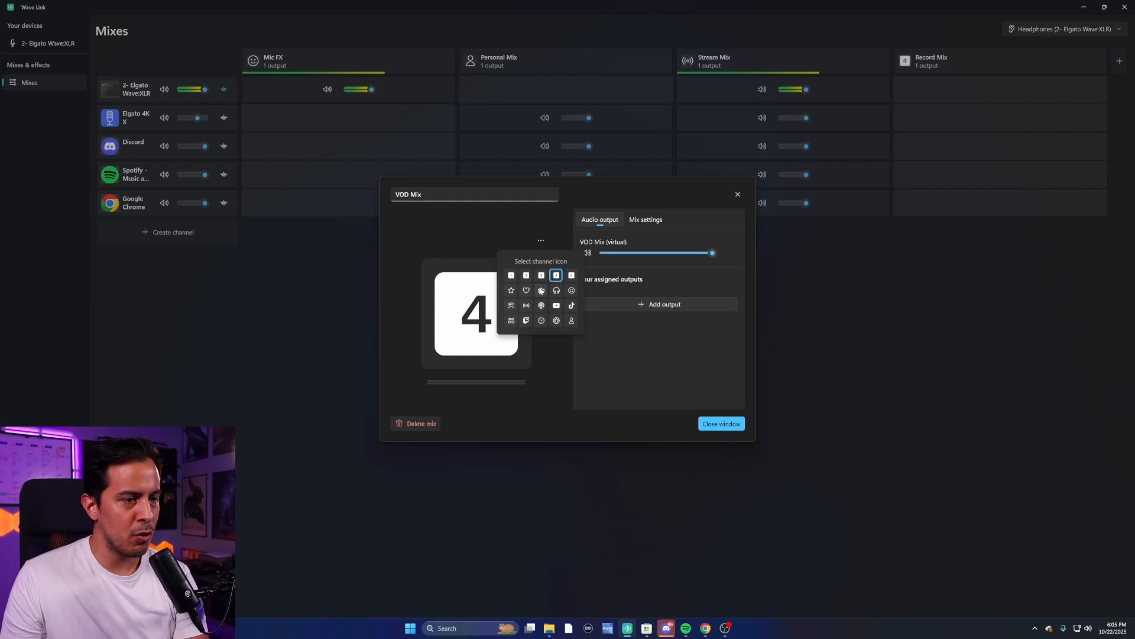
pyautogui.click(721, 423)
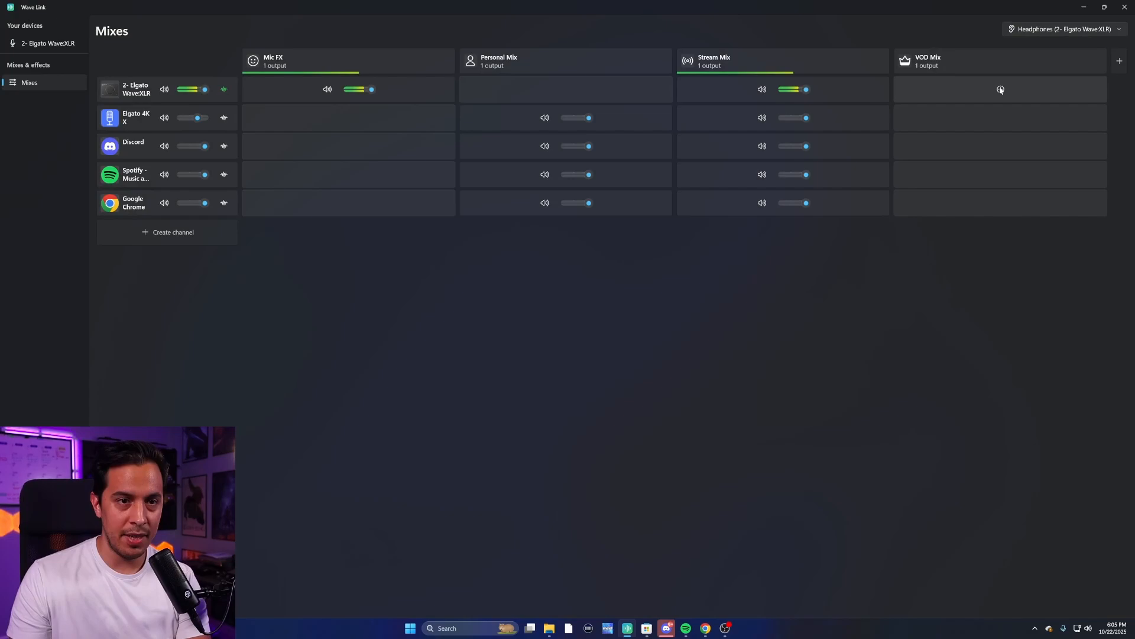
# - Route the Wave XLR mic into VOD Mix, then add a fifth mix
pyautogui.click(1001, 89)
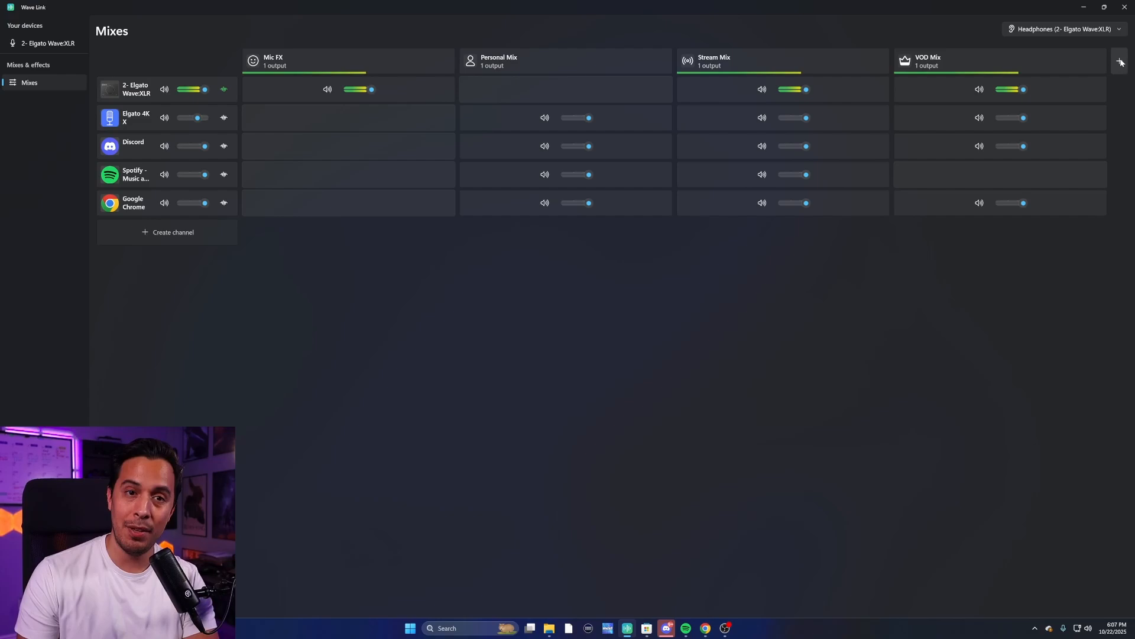
pyautogui.click(1120, 62)
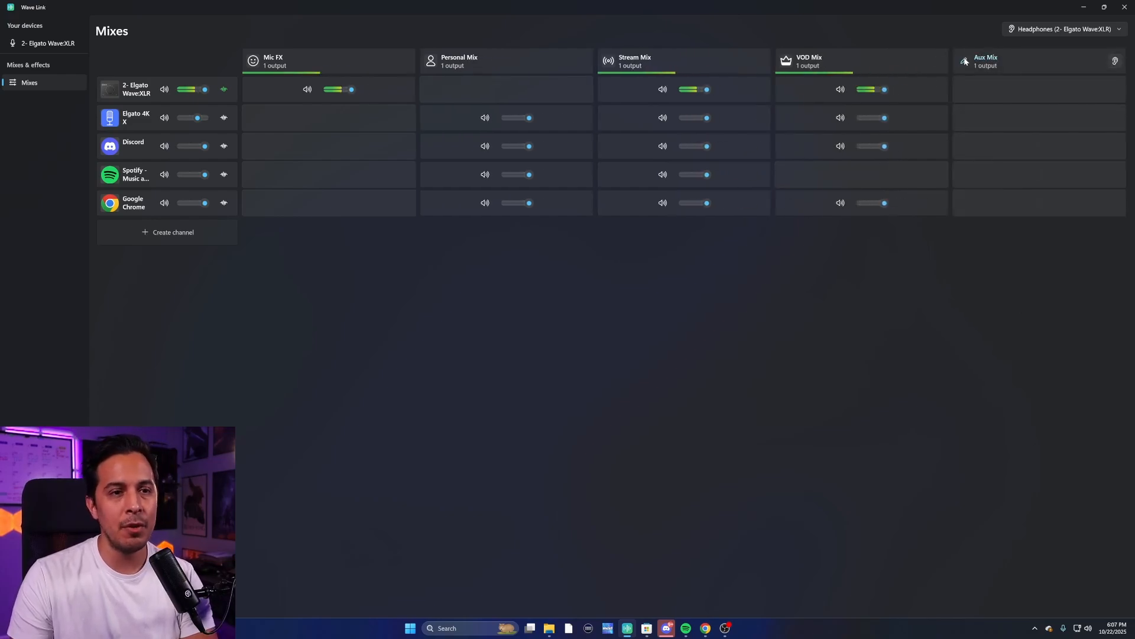
# - Rename the new Aux Mix to Edifier Mix
pyautogui.click(966, 60)
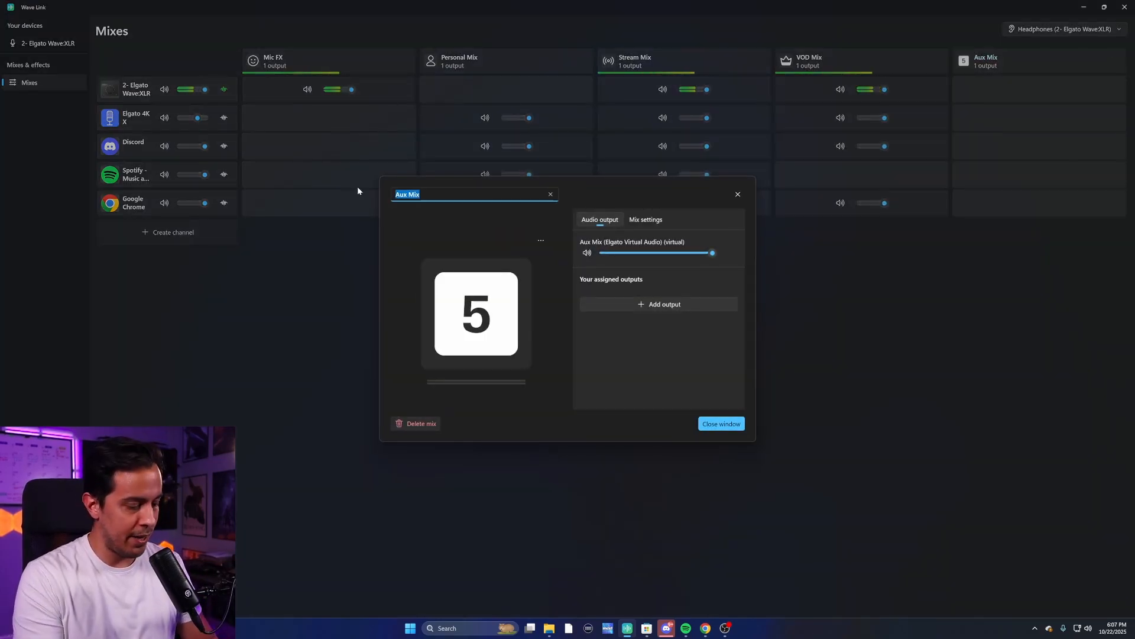
pyautogui.write('Edifier')
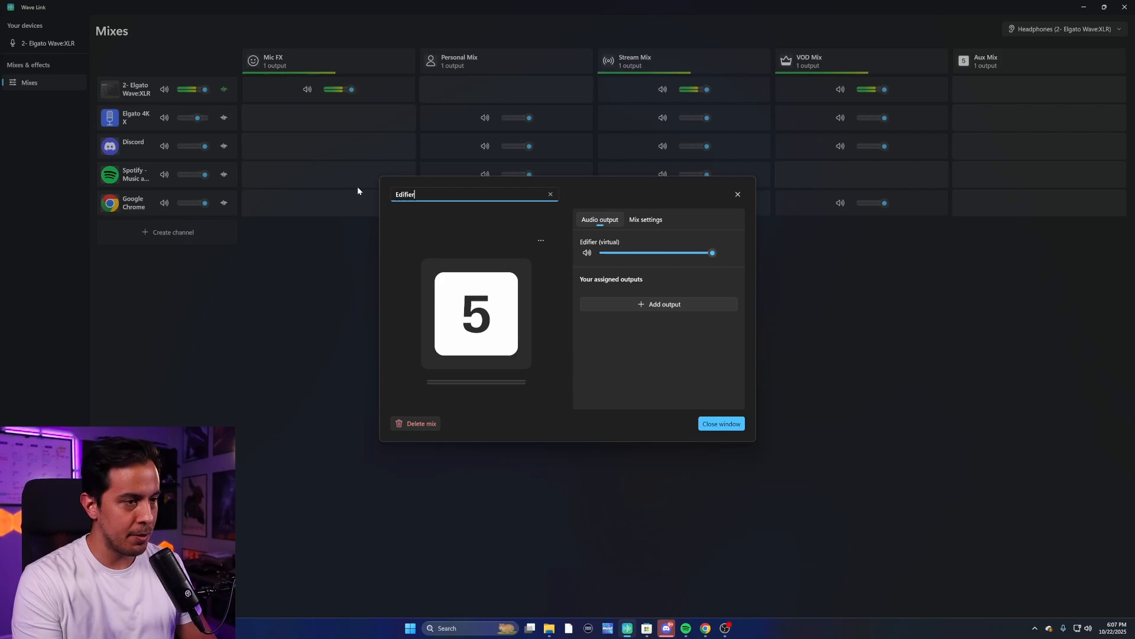
pyautogui.write('Mix')
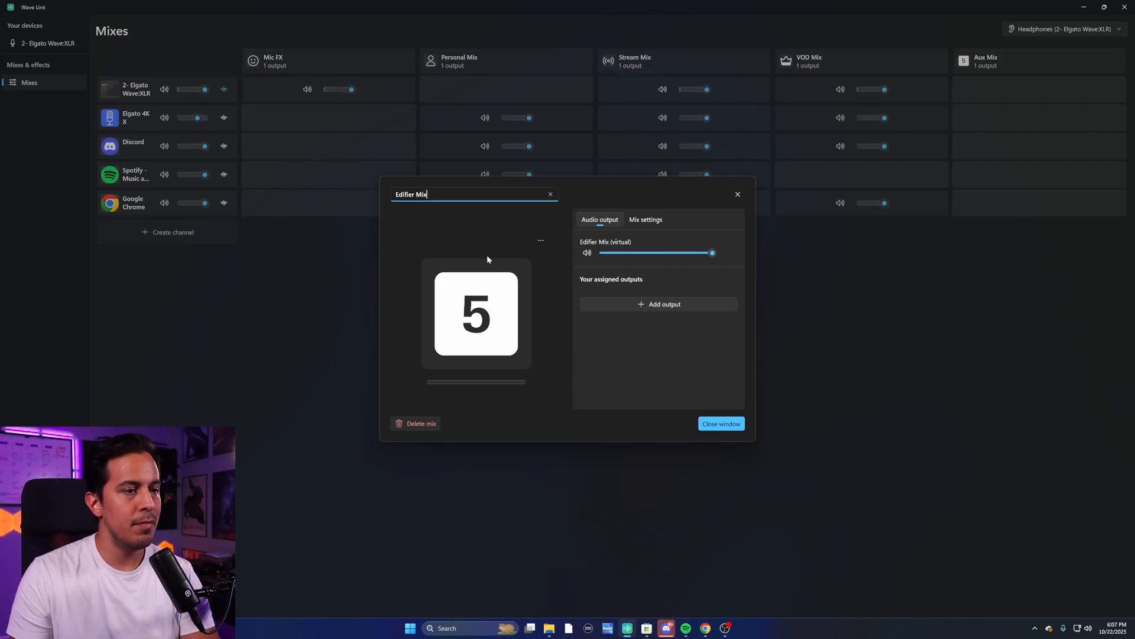
pyautogui.click(541, 240)
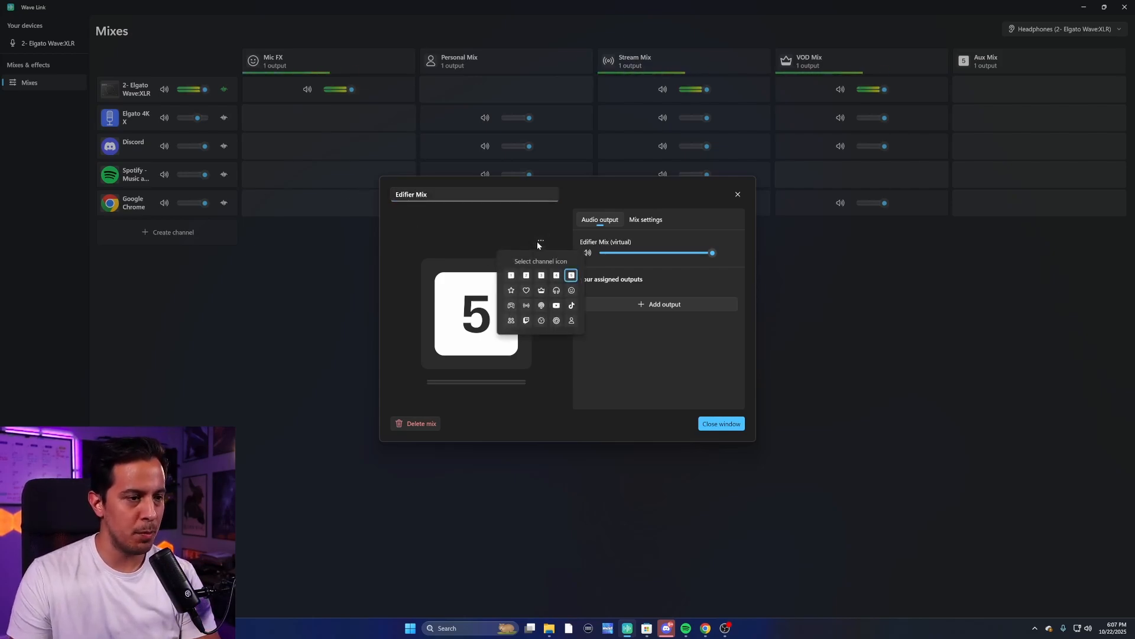
pyautogui.moveTo(532, 302)
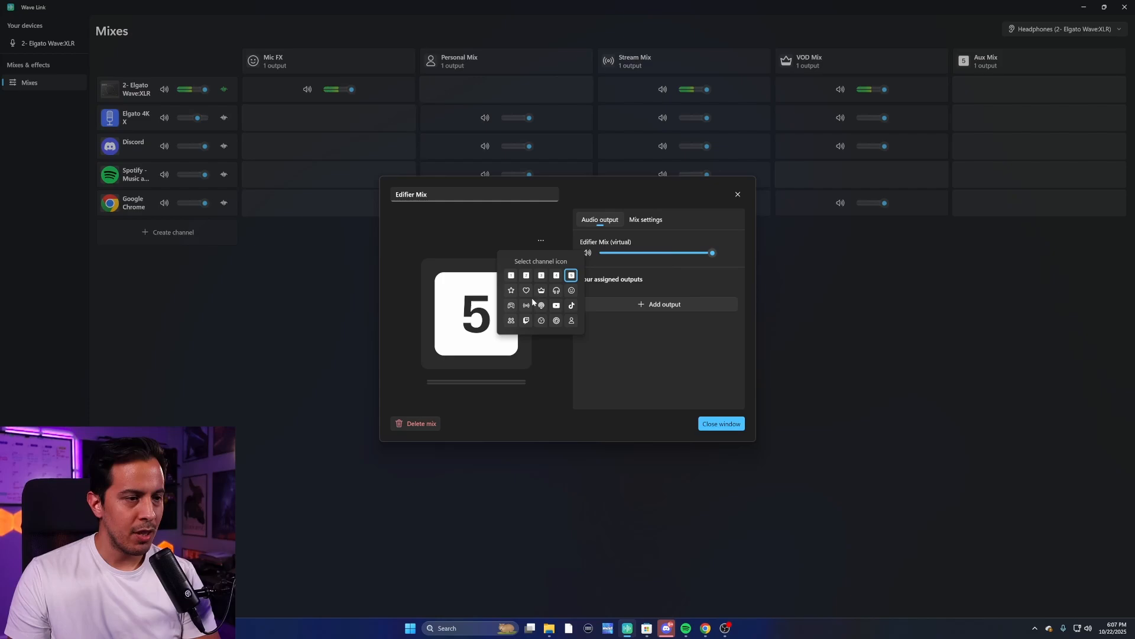
# - Give Edifier Mix the podcast icon and return to its settings
pyautogui.click(541, 305)
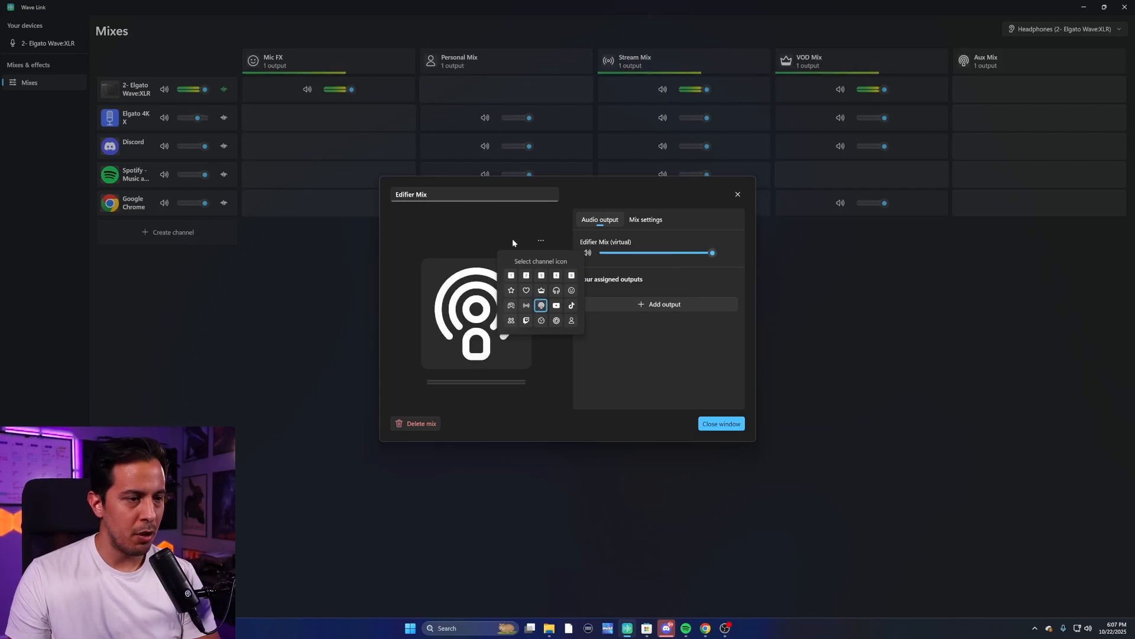
pyautogui.click(720, 424)
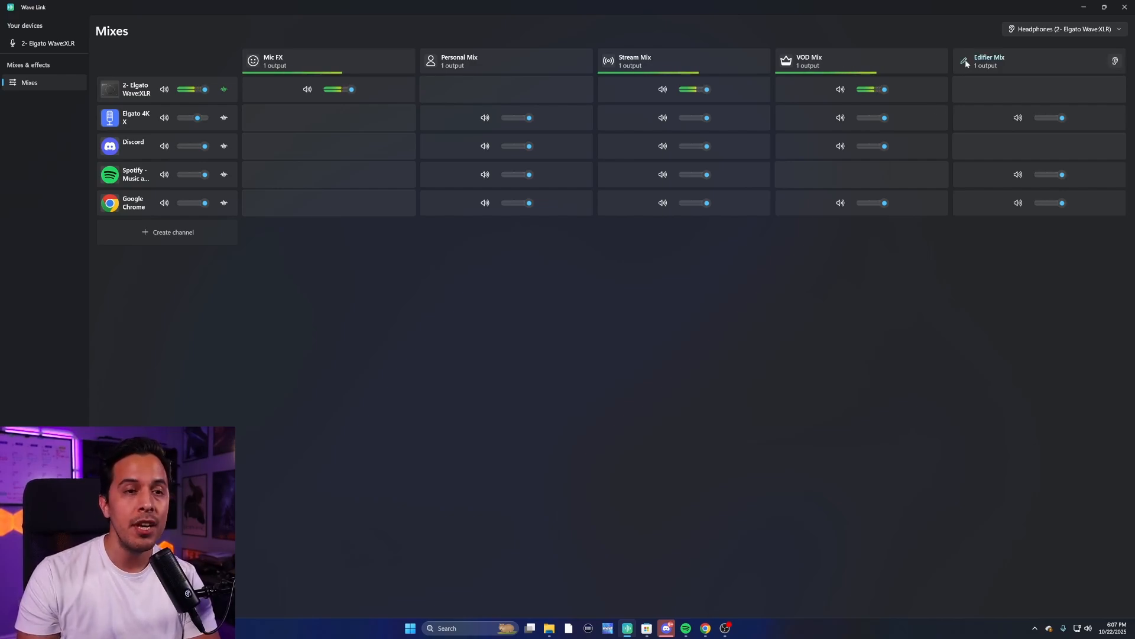
pyautogui.click(964, 61)
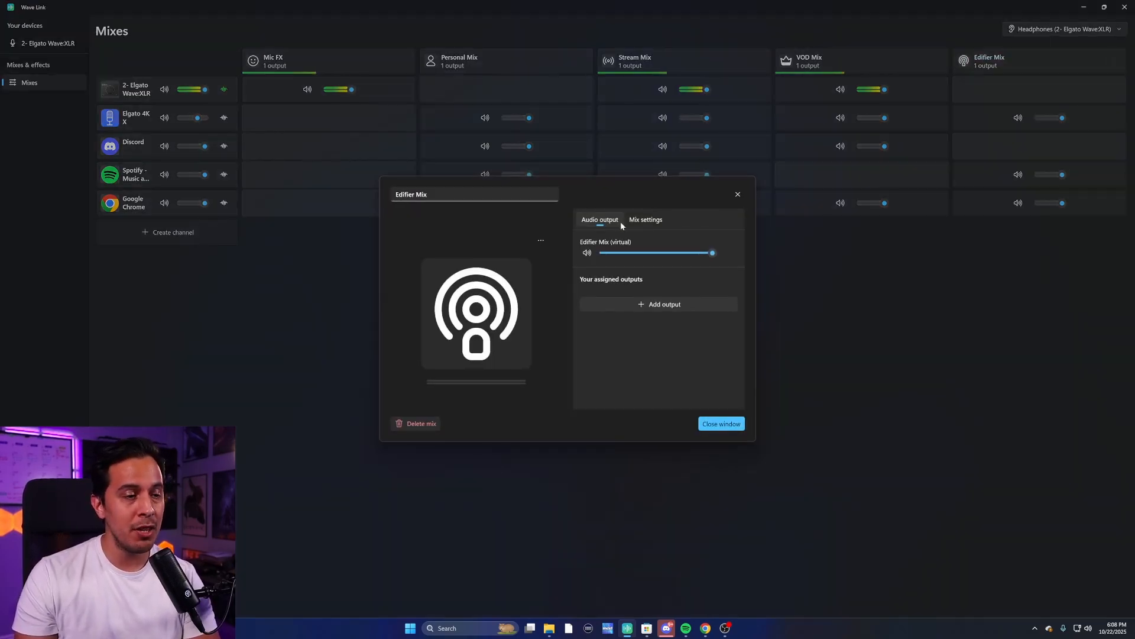
# - Send Edifier Mix to the Speakers (High Definition Audio Device) output and close its settings
pyautogui.click(660, 304)
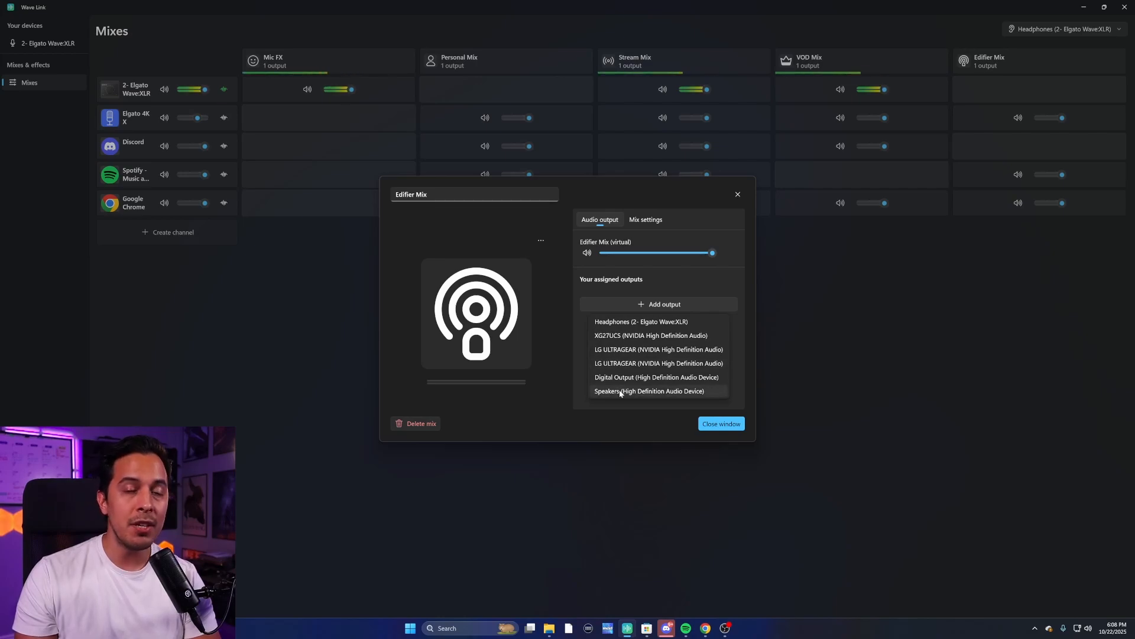
pyautogui.click(649, 391)
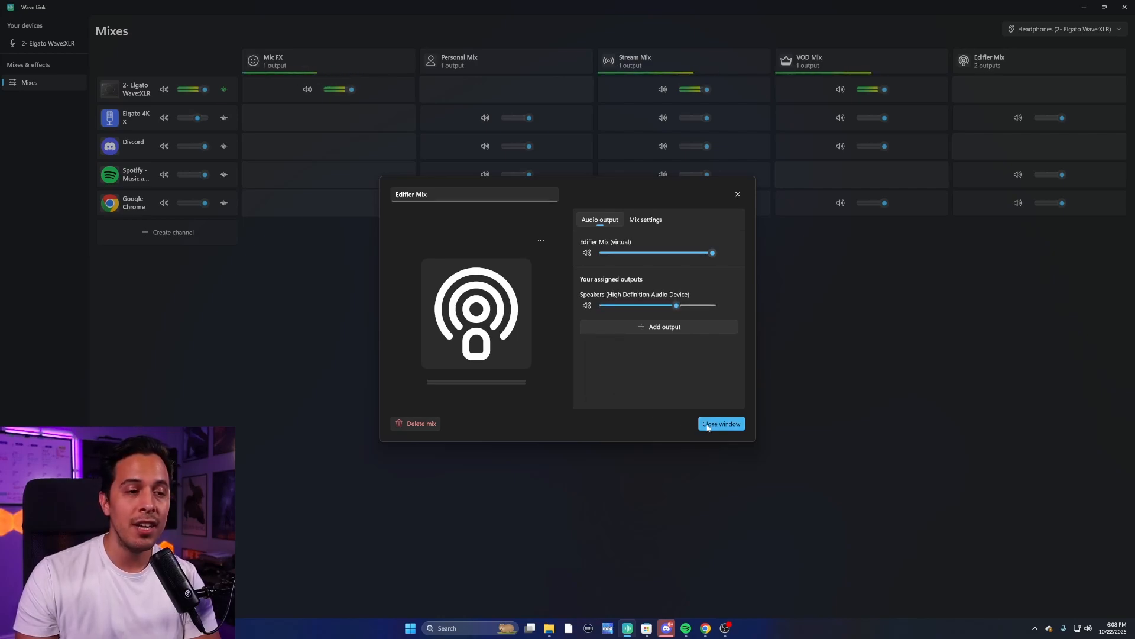
pyautogui.click(721, 424)
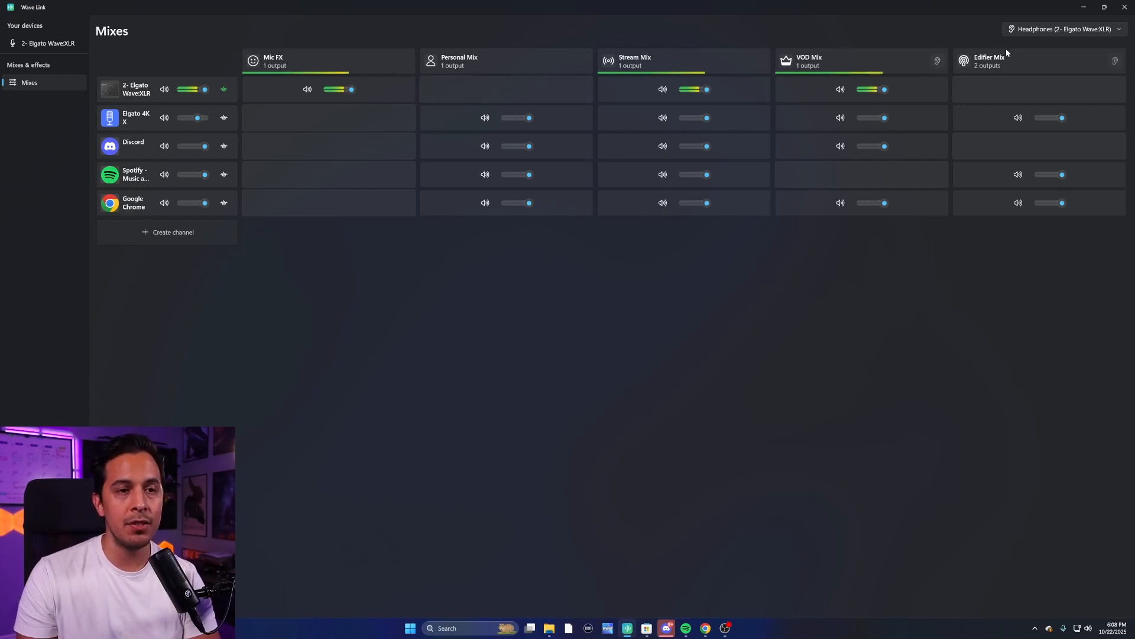
pyautogui.moveTo(1014, 76)
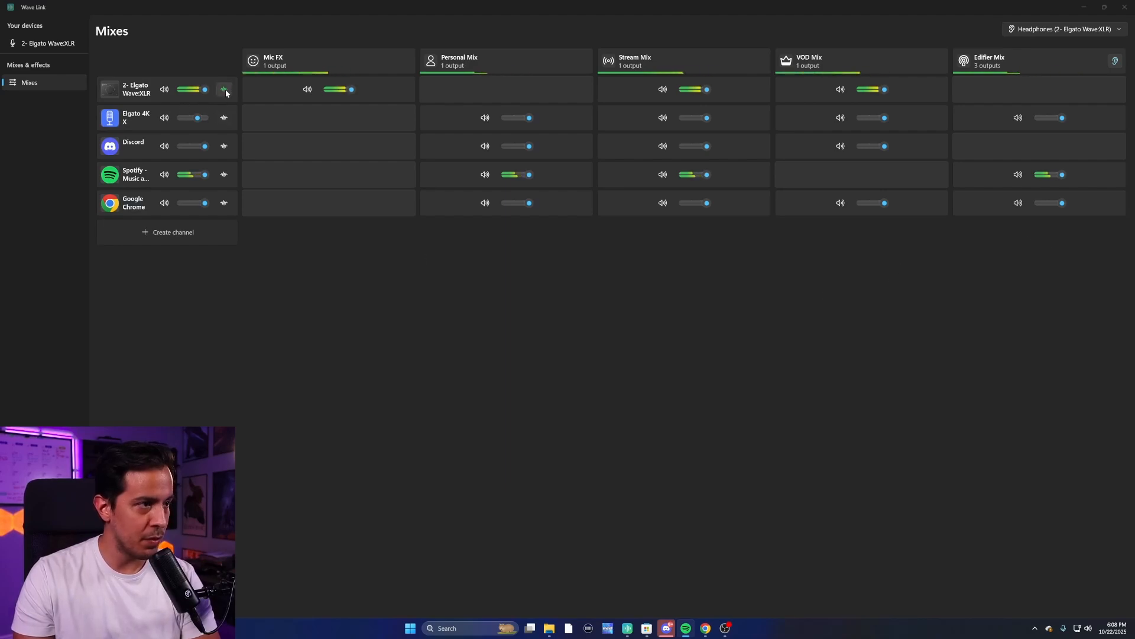
# - Open the Wave XLR mic channel's effects settings
pyautogui.click(223, 88)
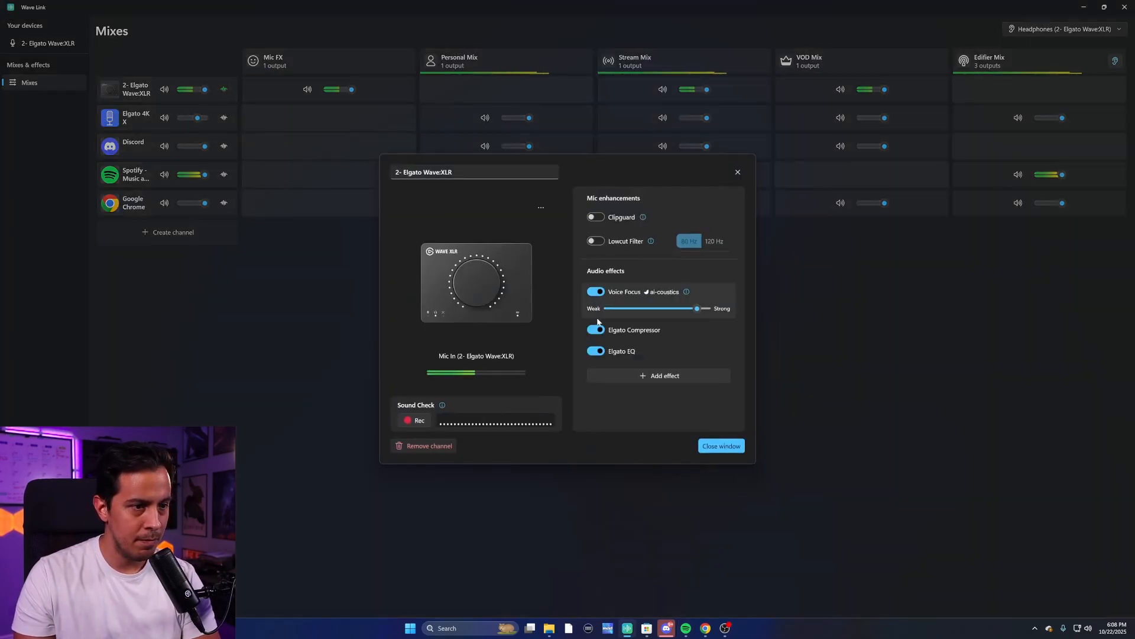
# - Turn off Voice Focus on the Wave XLR mic and close the channel settings
pyautogui.click(595, 291)
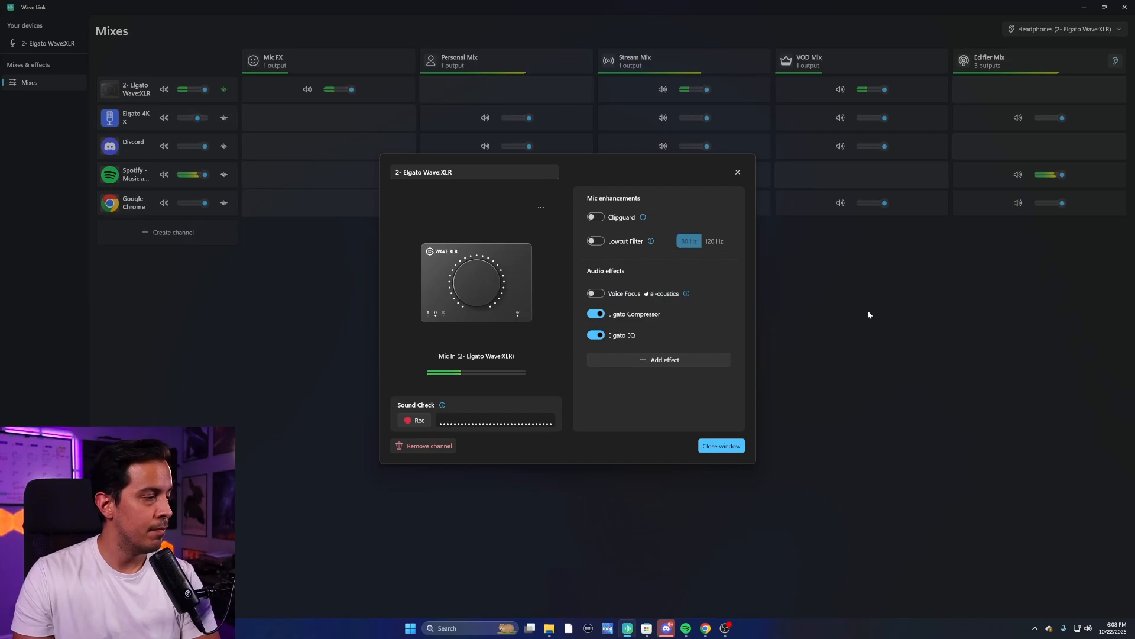
pyautogui.click(720, 446)
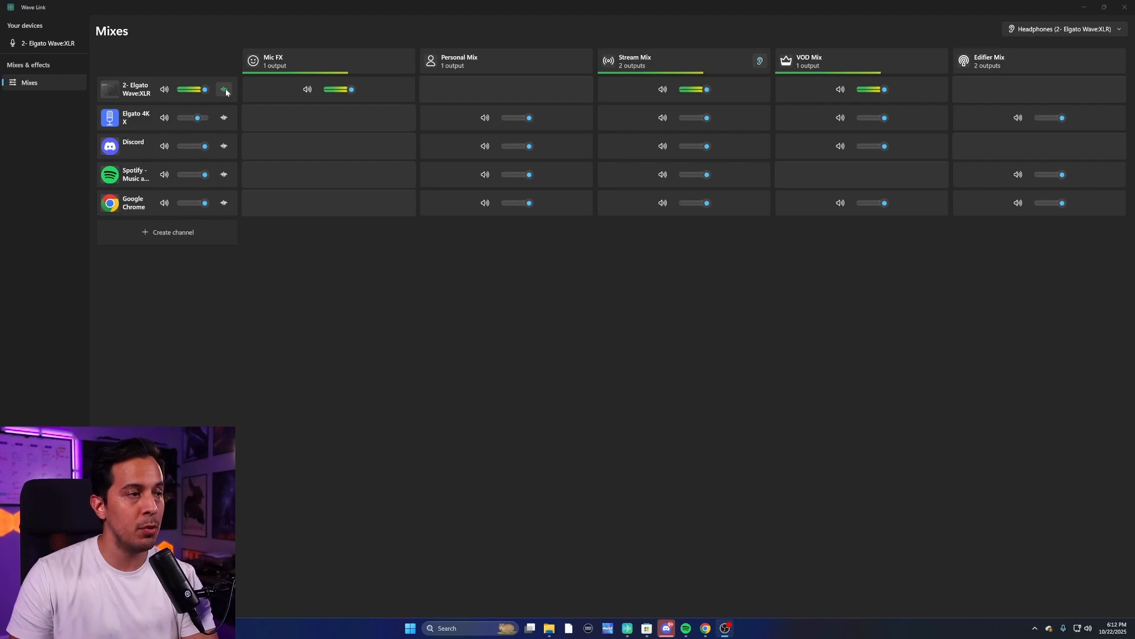
pyautogui.click(223, 88)
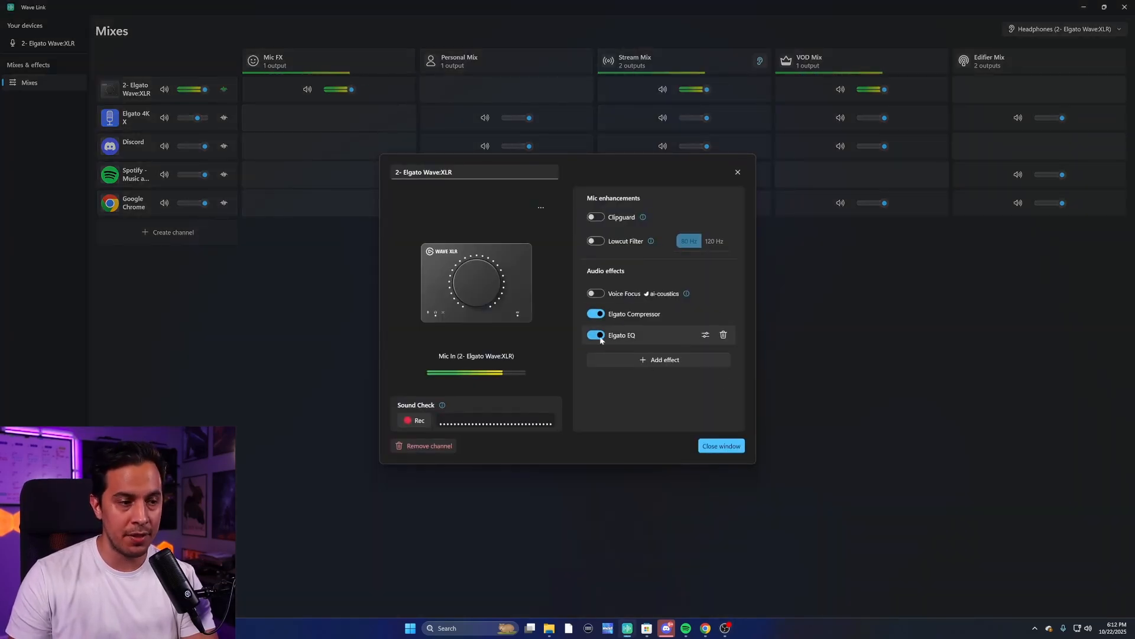
pyautogui.click(720, 446)
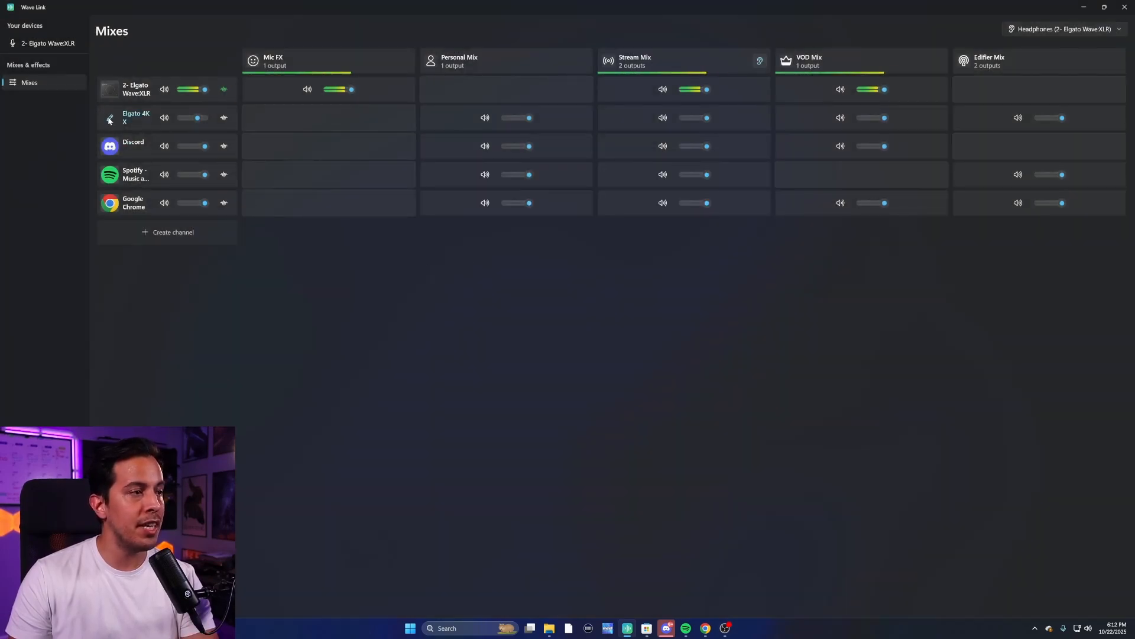
pyautogui.click(109, 117)
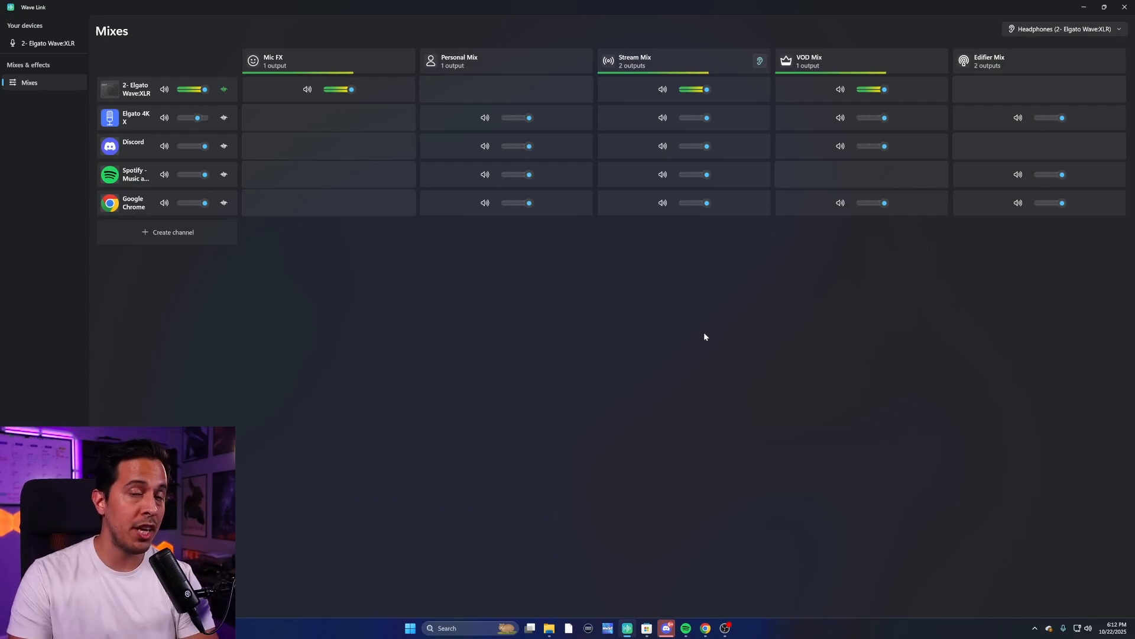
pyautogui.moveTo(699, 322)
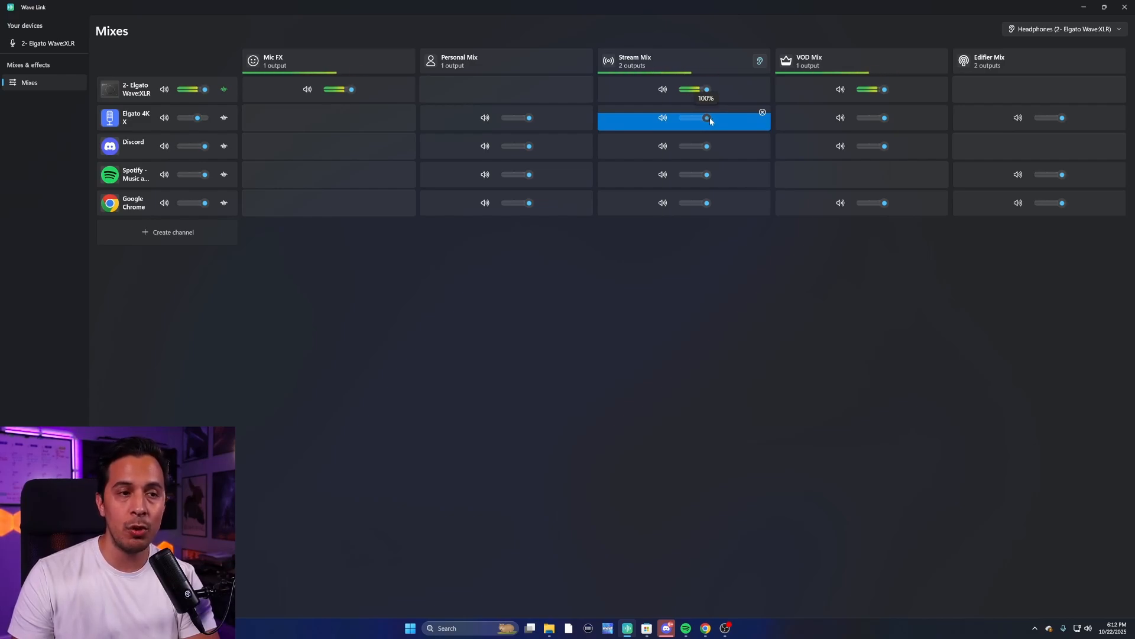
# - Lower the Elgato 4K X capture card's Stream Mix level and settle it at about 79%
pyautogui.moveTo(707, 117); pyautogui.dragTo(699, 117)
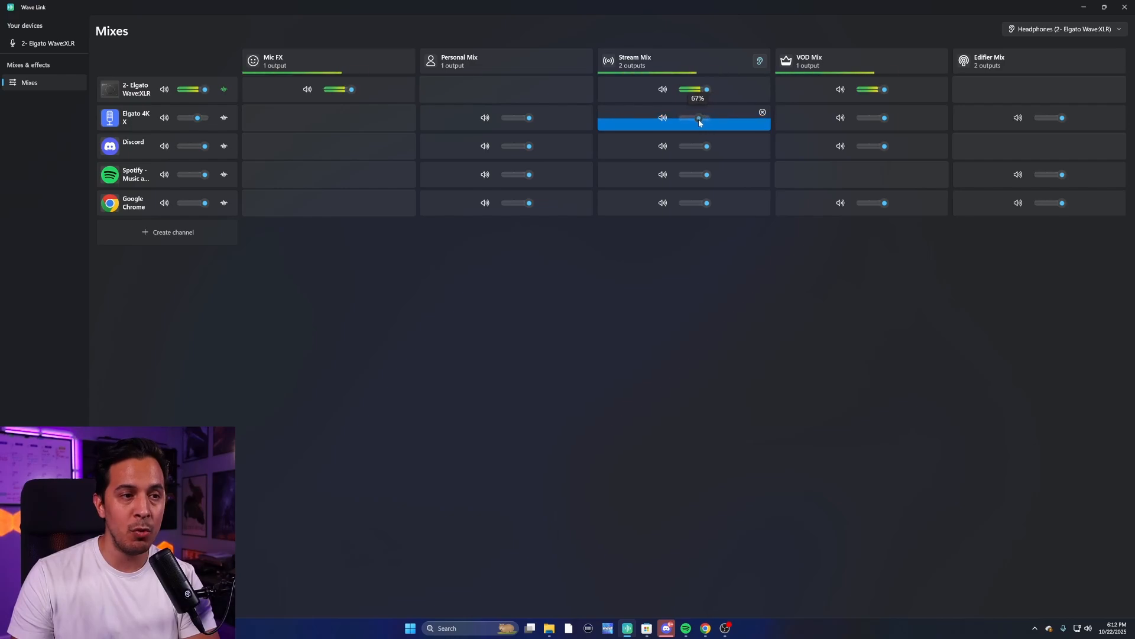
pyautogui.moveTo(699, 117); pyautogui.dragTo(689, 117)
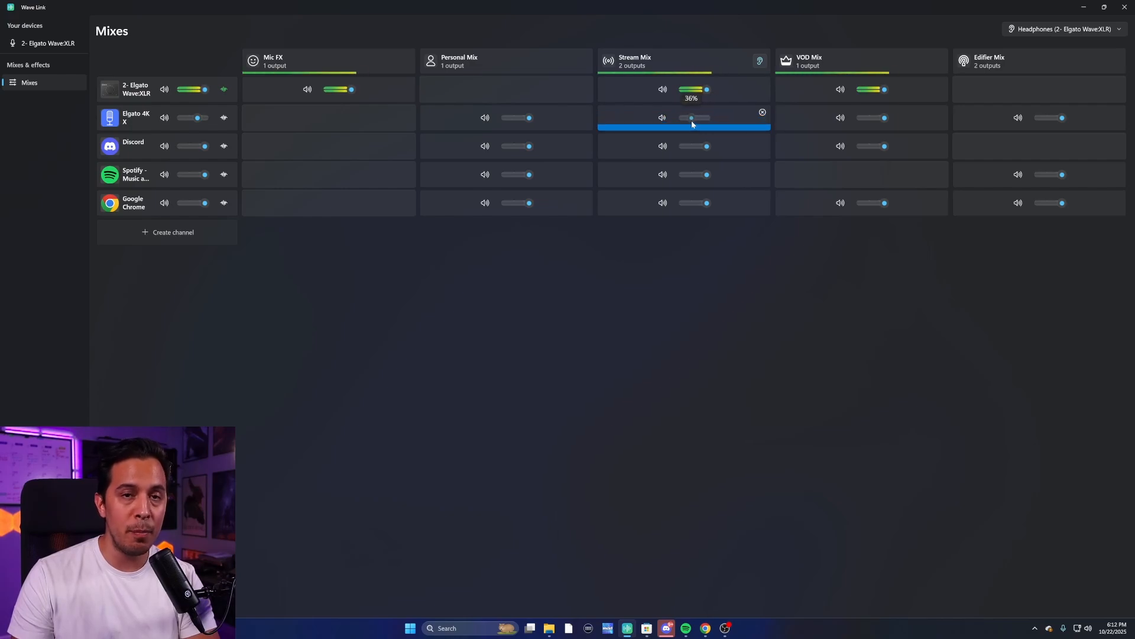
pyautogui.moveTo(691, 117); pyautogui.dragTo(695, 118)
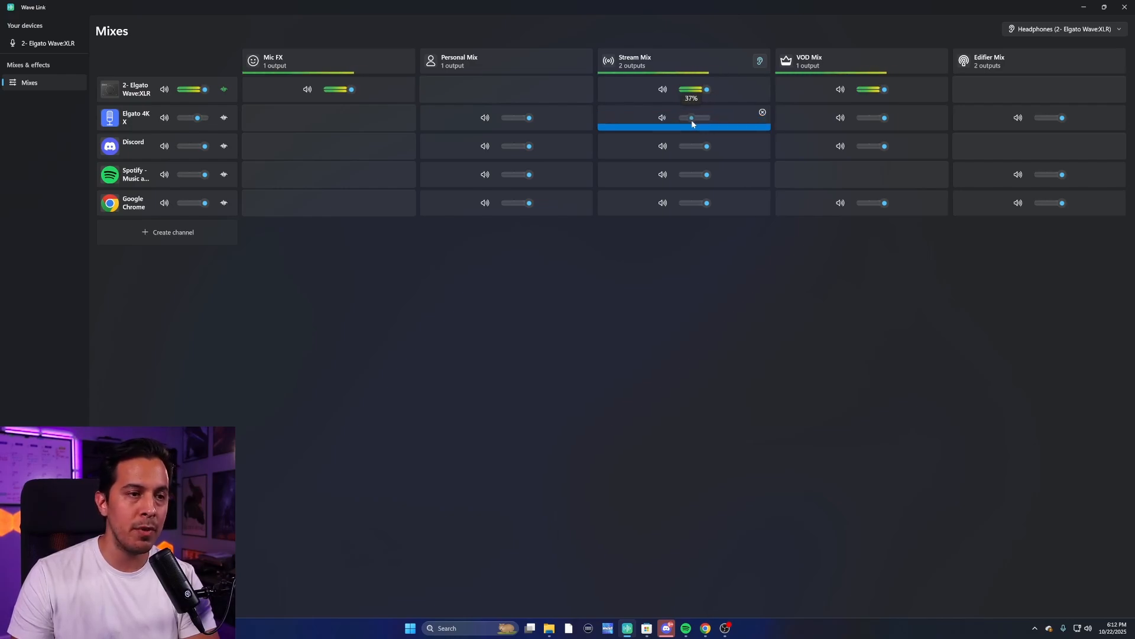
pyautogui.moveTo(686, 117); pyautogui.dragTo(695, 118)
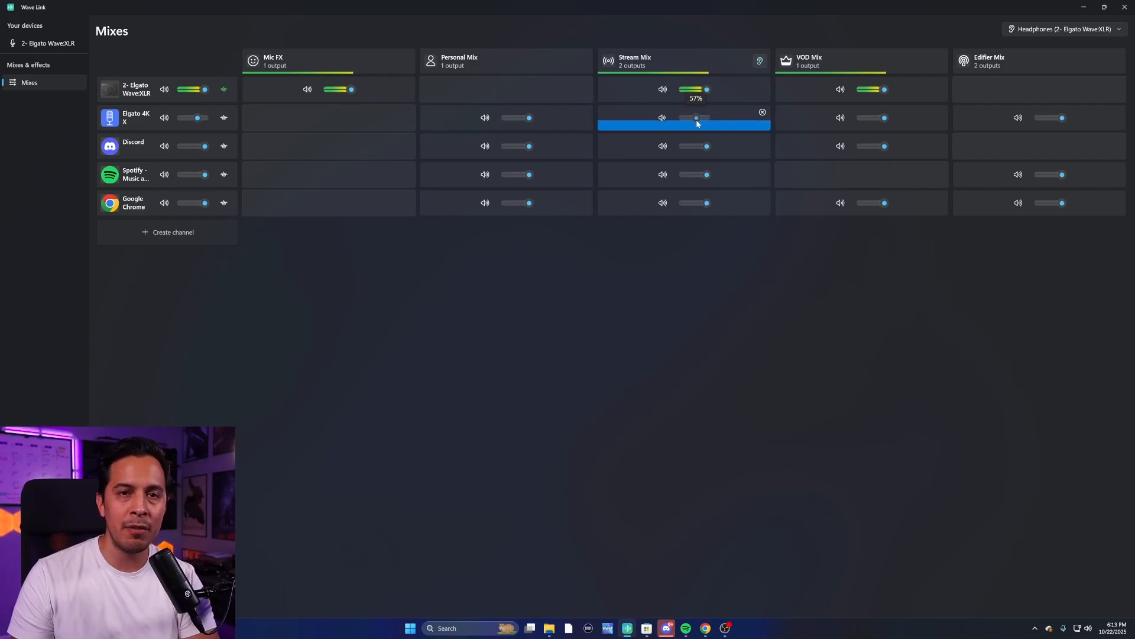
pyautogui.moveTo(694, 117); pyautogui.dragTo(701, 117)
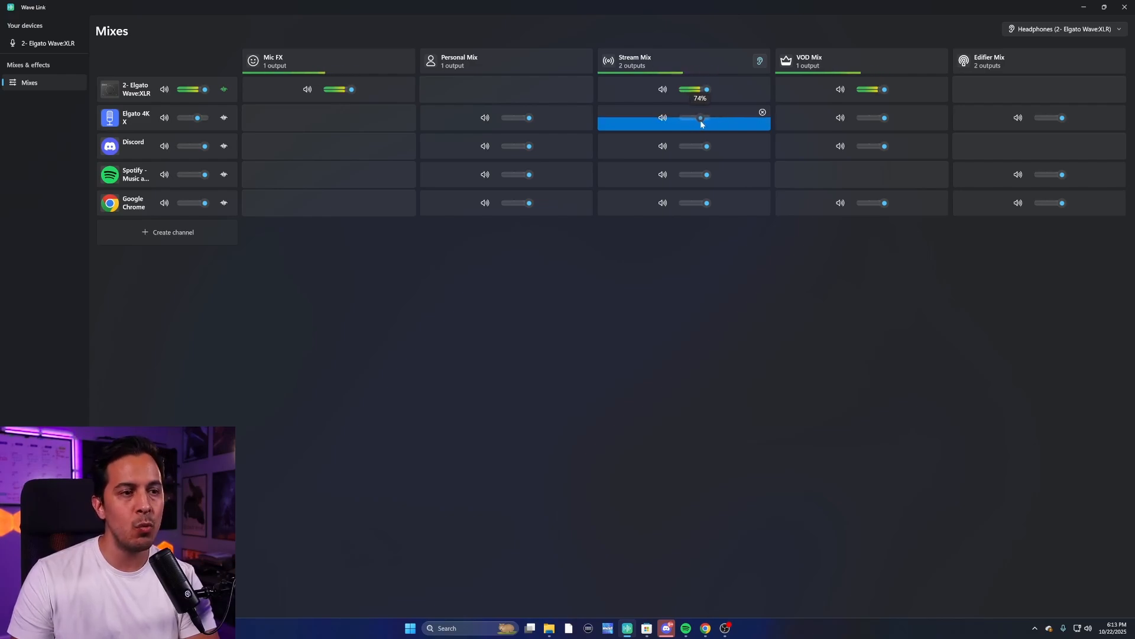
pyautogui.moveTo(699, 117); pyautogui.dragTo(702, 117)
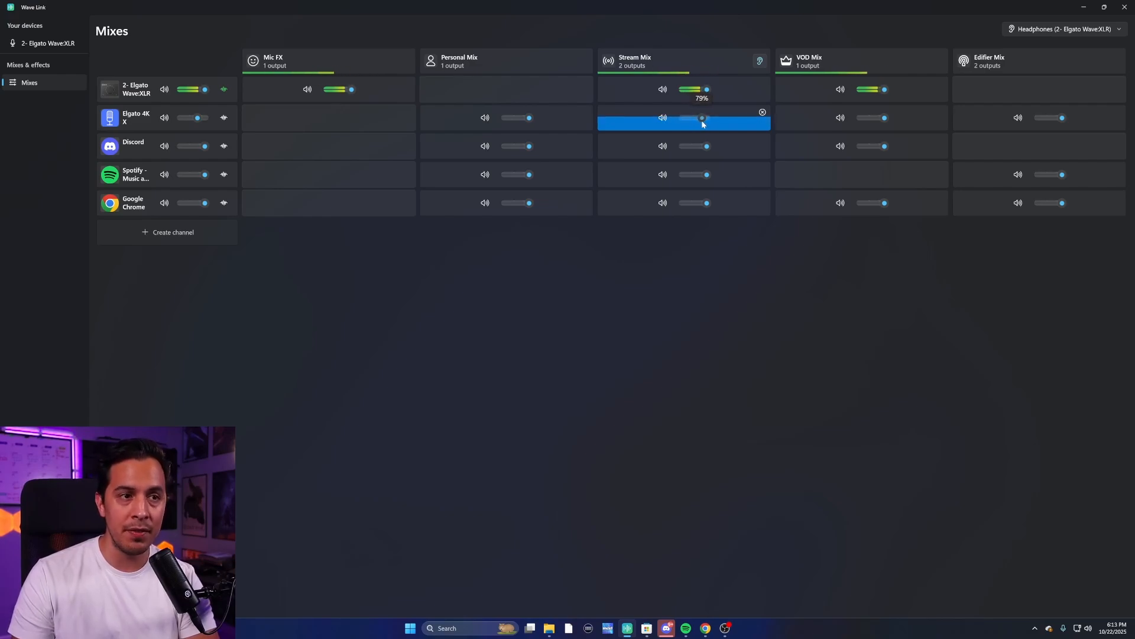
pyautogui.moveTo(701, 117); pyautogui.dragTo(694, 117)
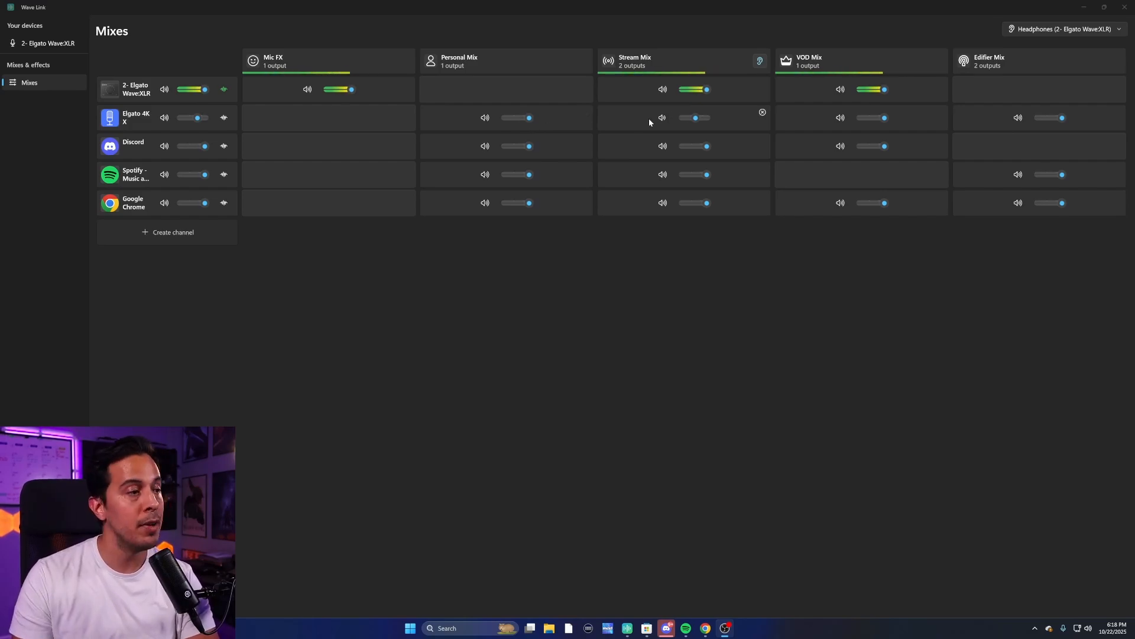
pyautogui.moveTo(586, 158)
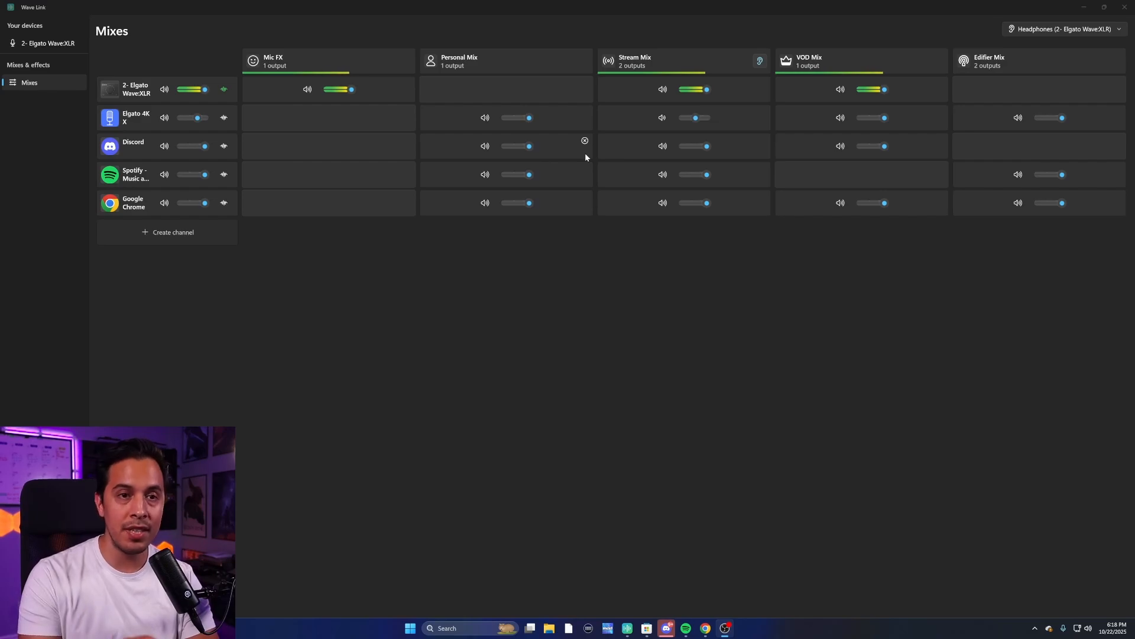